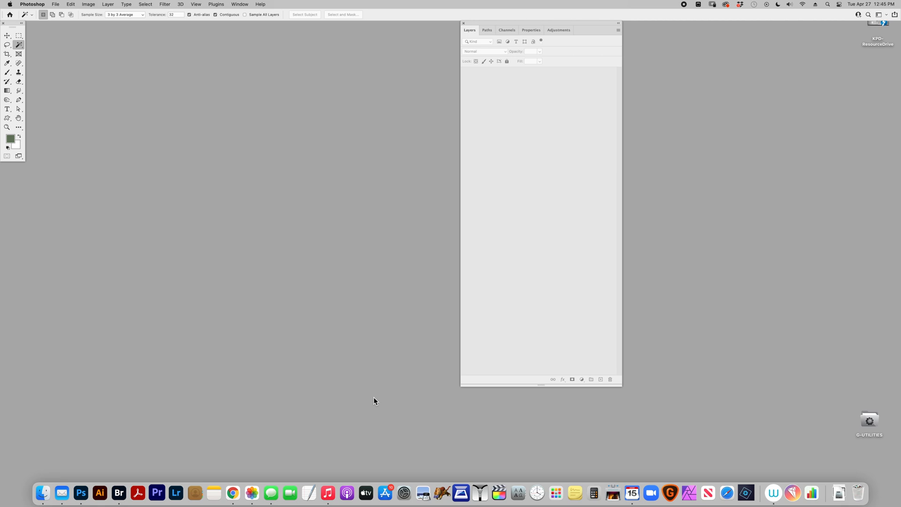
mouse_move(373, 396)
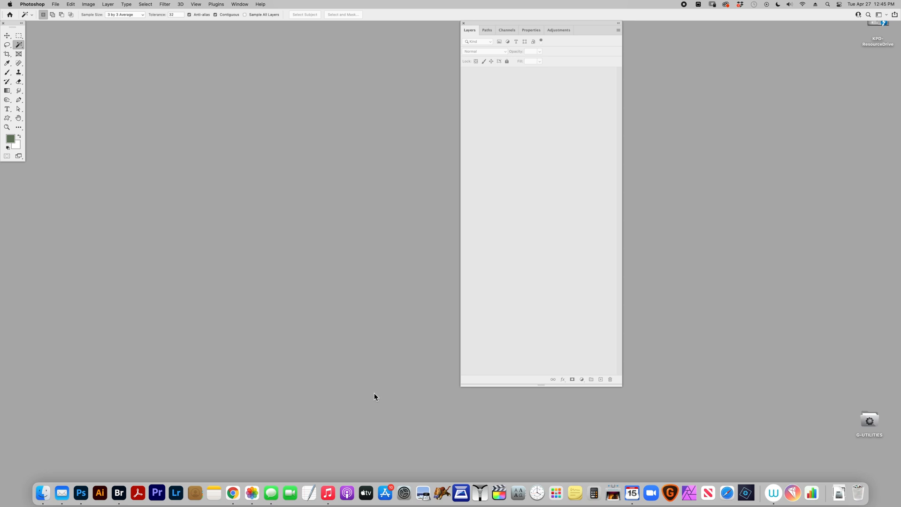
mouse_move(381, 395)
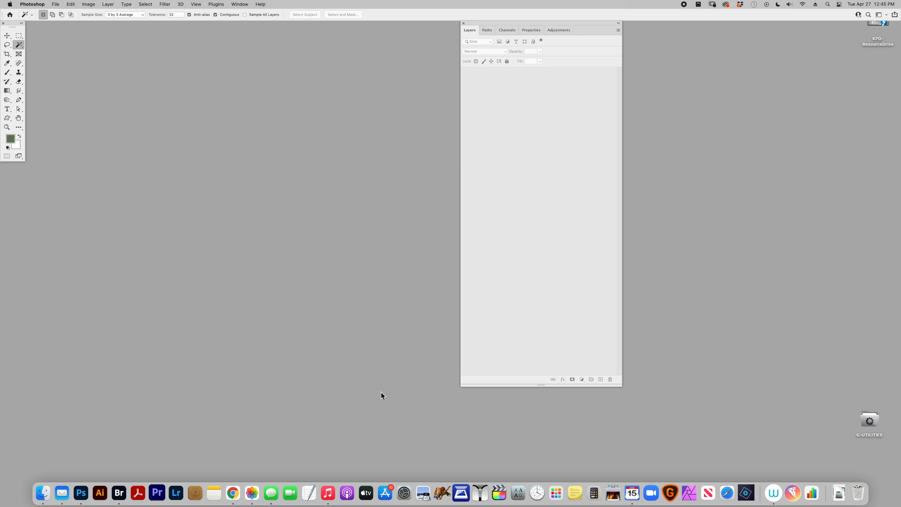
Open the ChannelChat scrapbook template PSD from the project folder
click(55, 4)
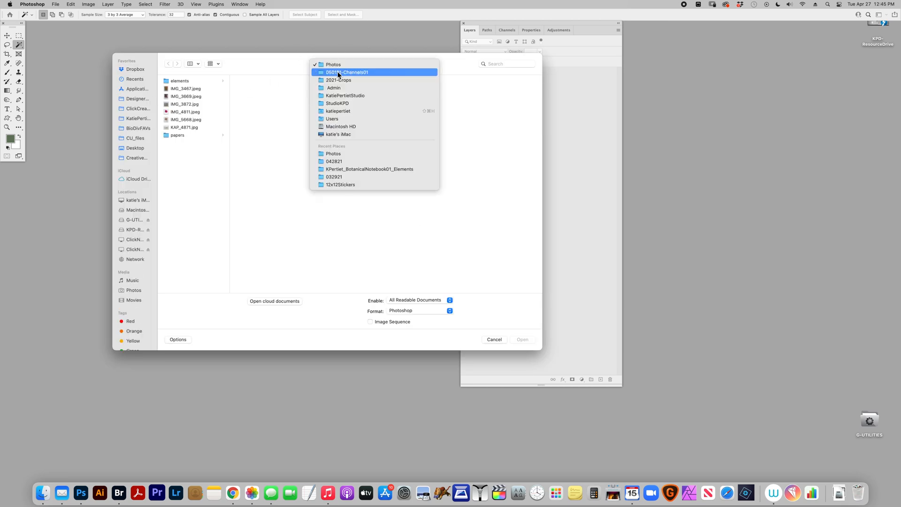
click(346, 72)
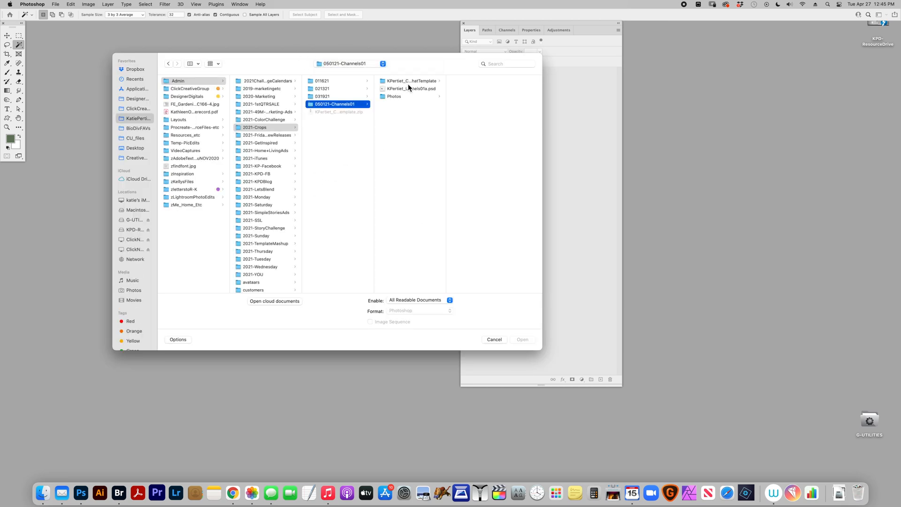
click(410, 81)
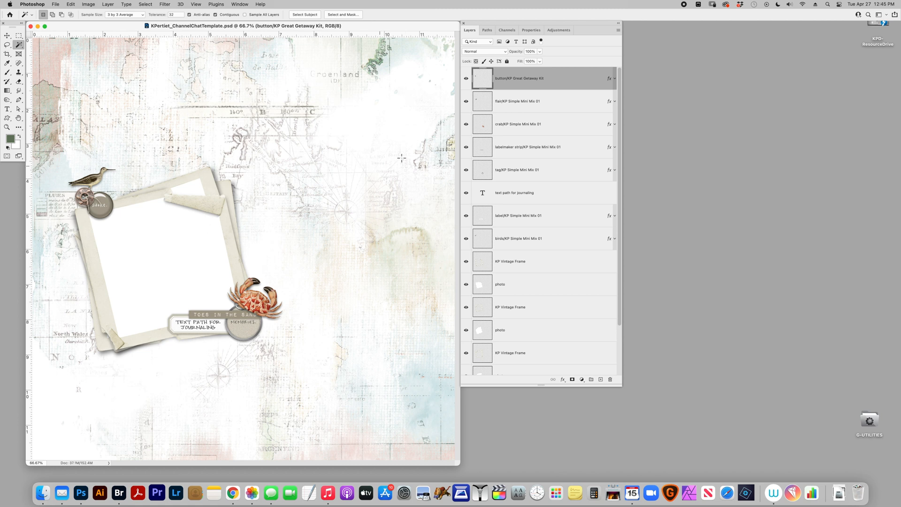
mouse_move(537, 138)
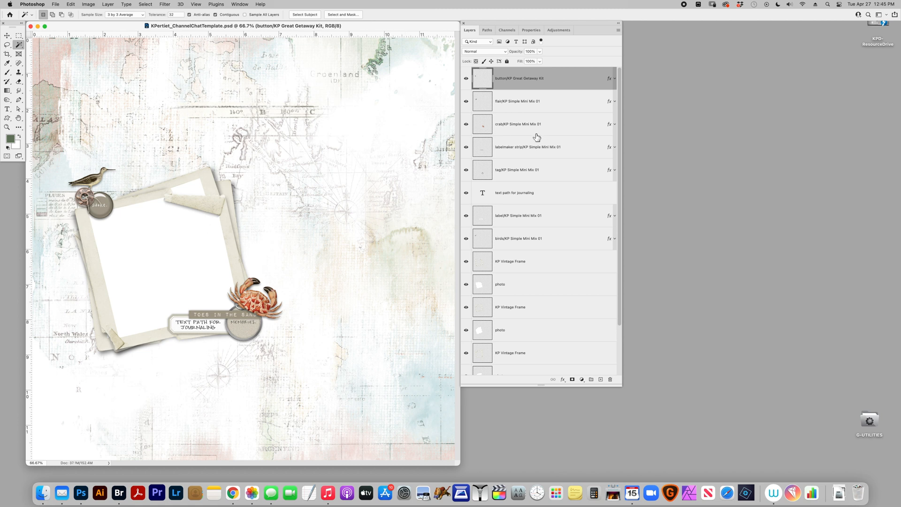
Make the bottom map-paper layer the working layer
scroll(down, 3)
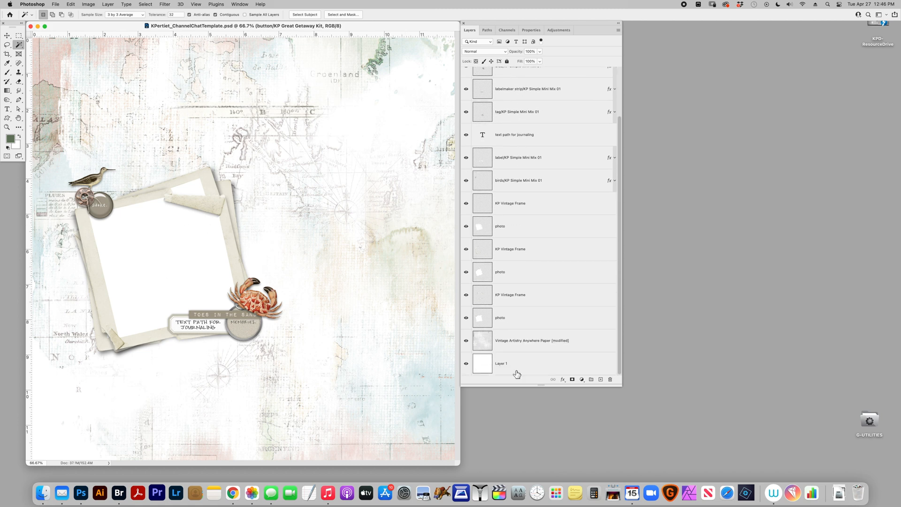
click(531, 340)
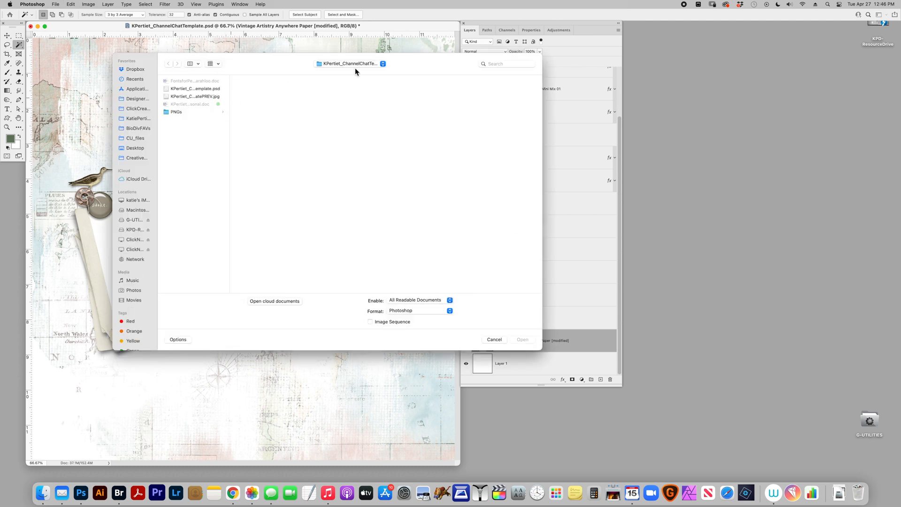
Bring in the beach photo as a new layer and blend it with Multiply
click(349, 63)
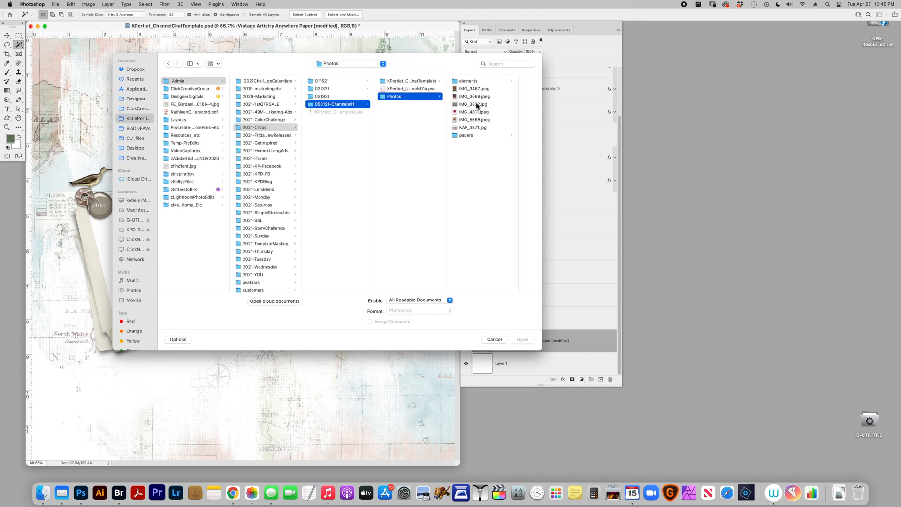
click(494, 338)
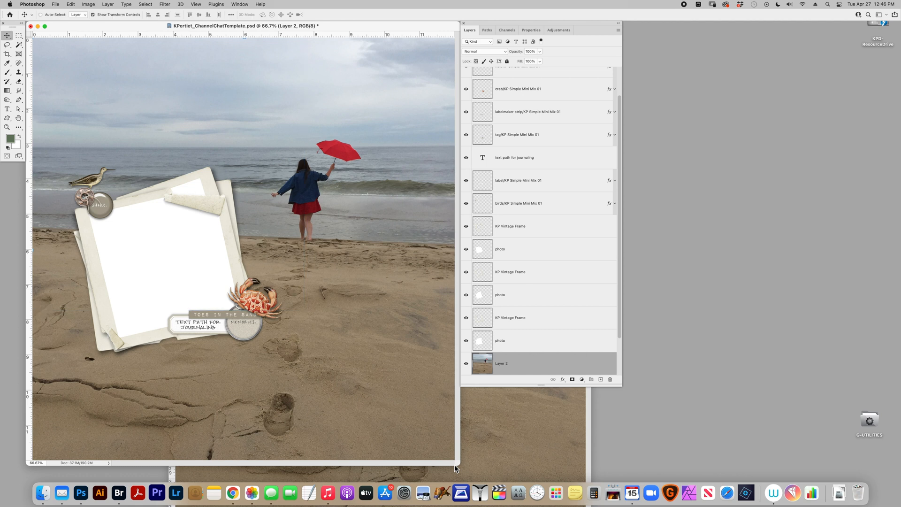
click(485, 50)
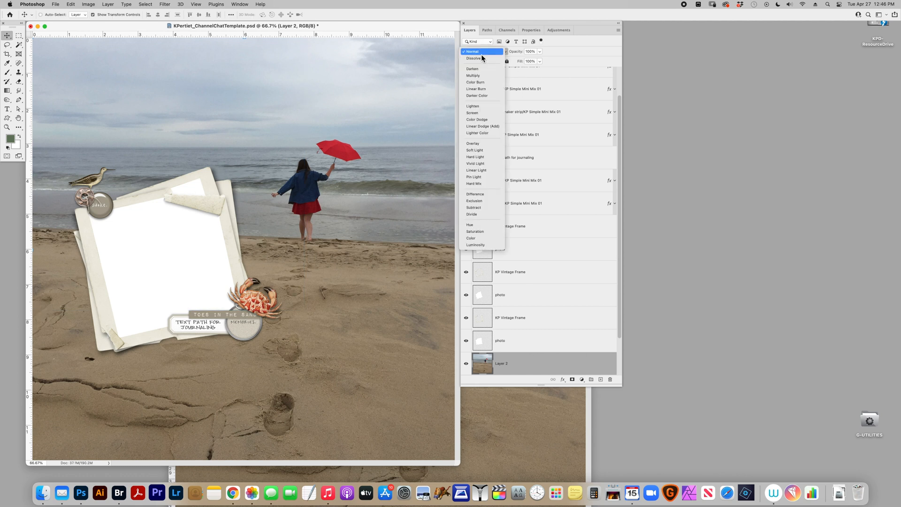
click(472, 75)
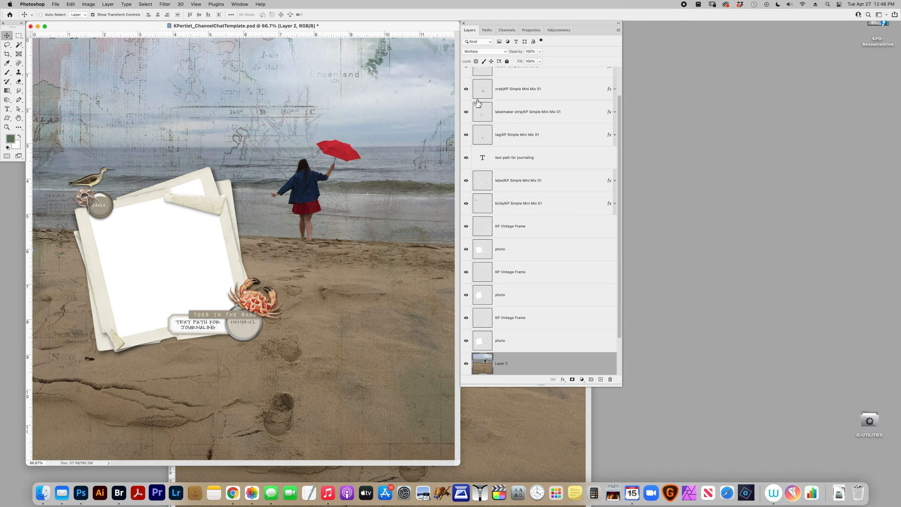
mouse_move(470, 174)
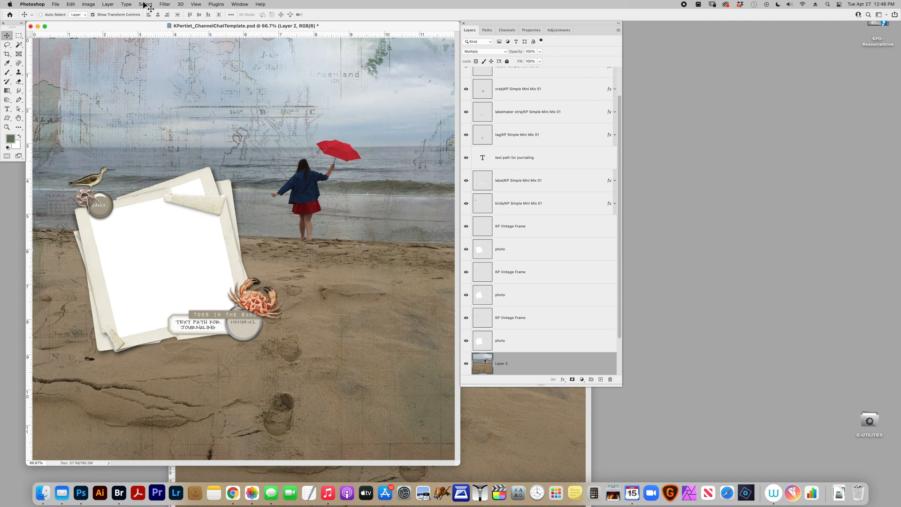
Select the whole canvas and switch to the Channels panel
click(146, 4)
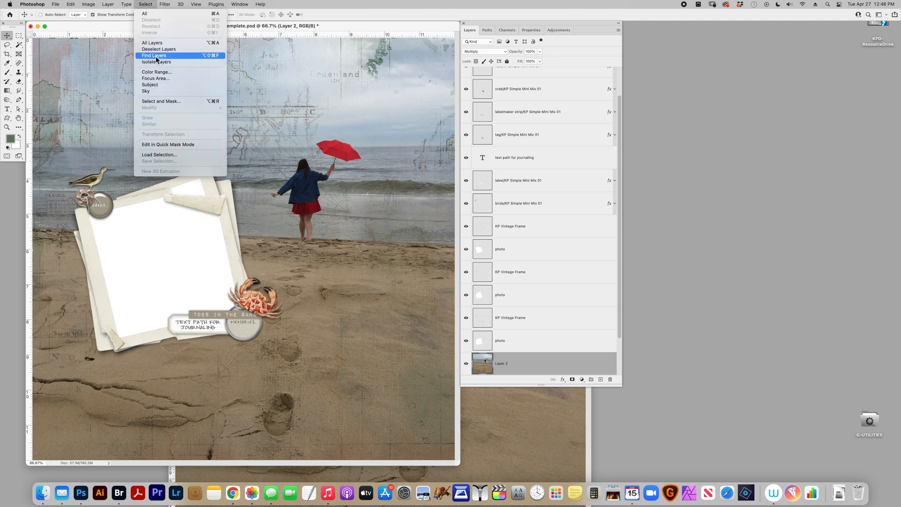
click(88, 3)
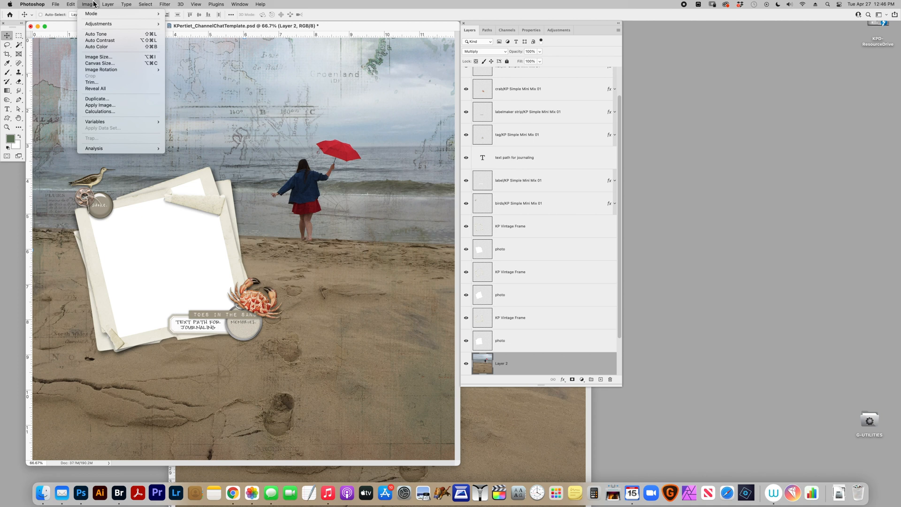
click(145, 4)
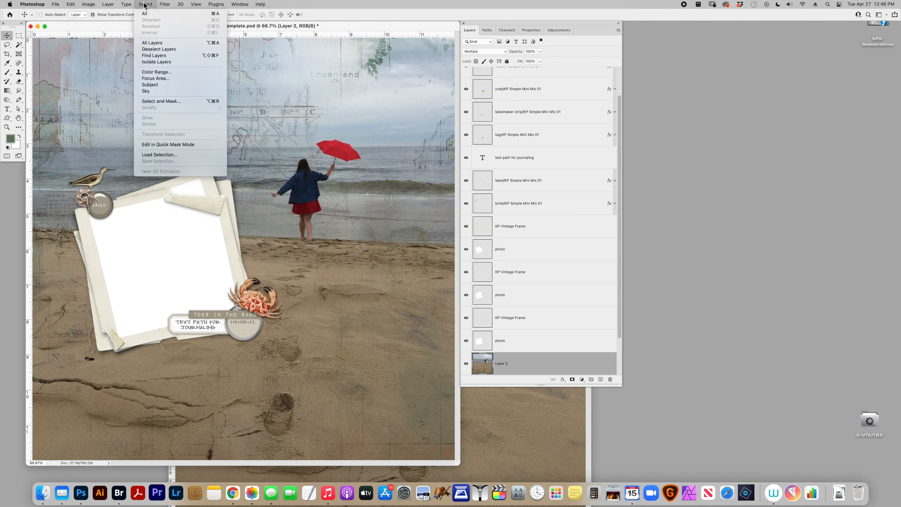
mouse_move(152, 42)
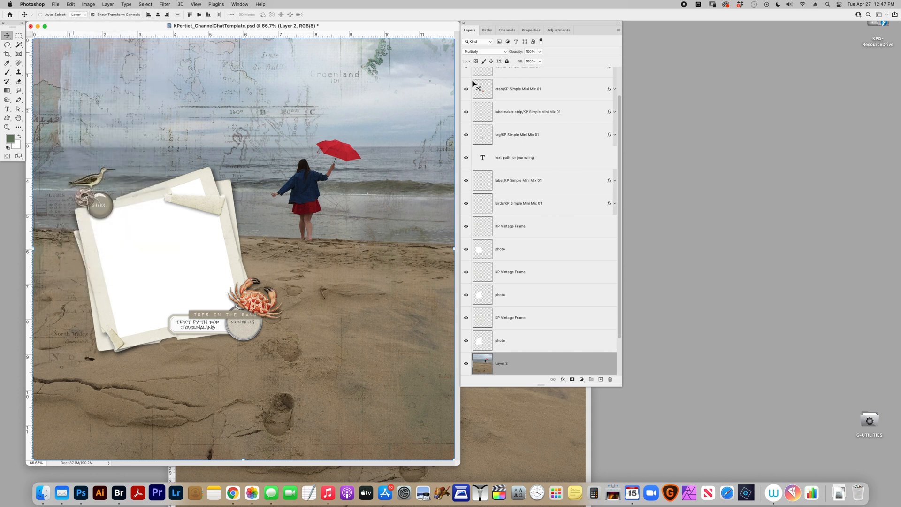
click(507, 30)
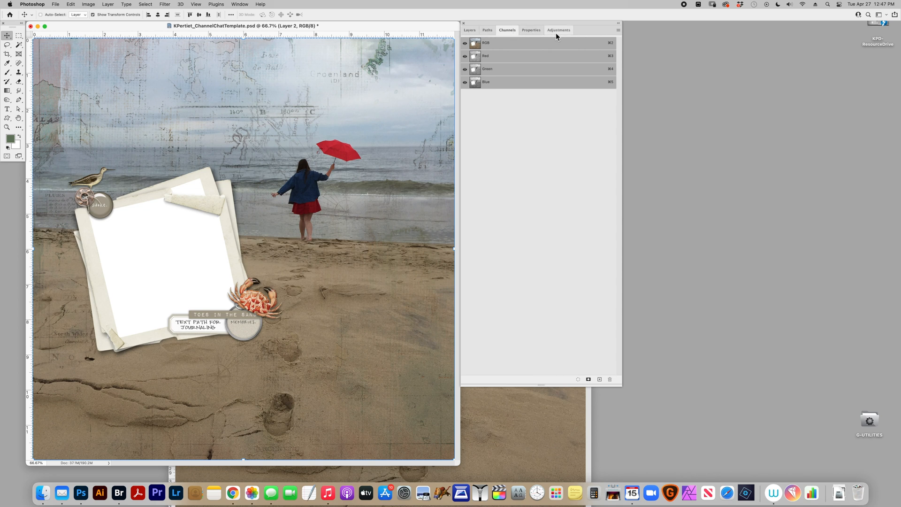
click(240, 3)
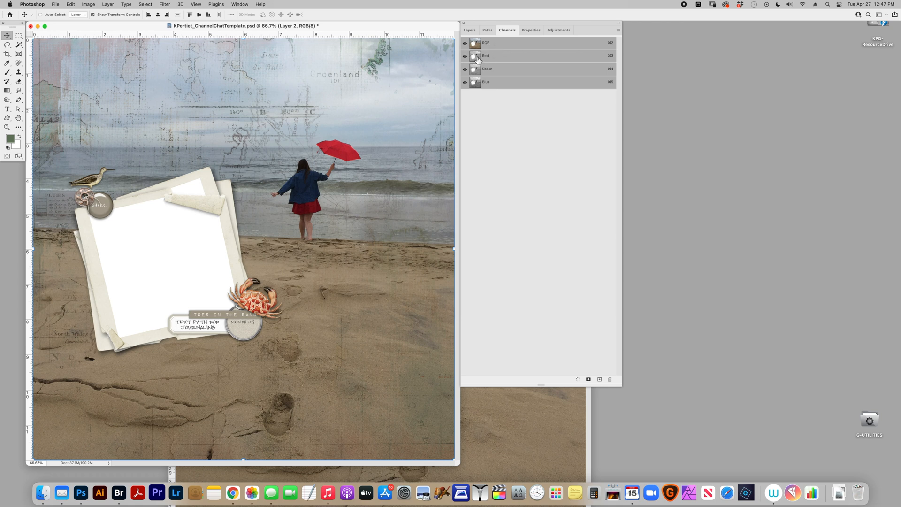
Compare the Red, Green and Blue channels one at a time, ending on Blue
click(485, 55)
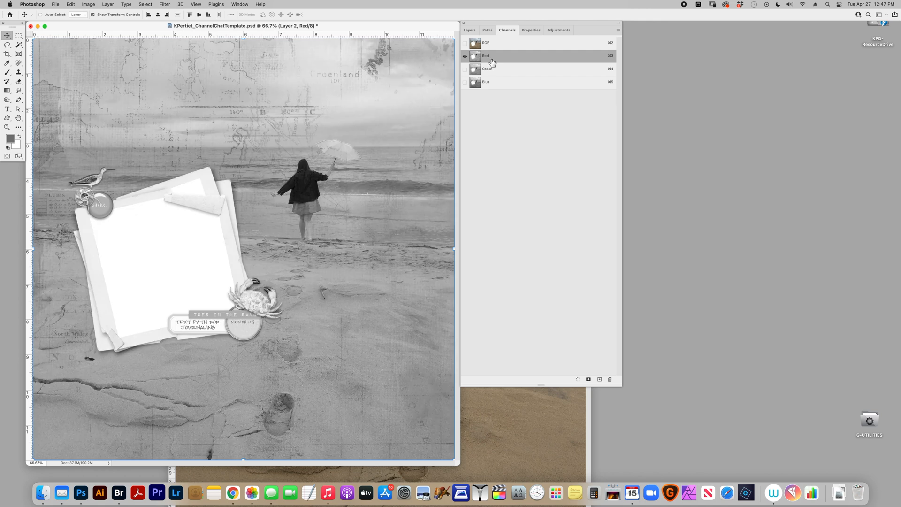
click(487, 69)
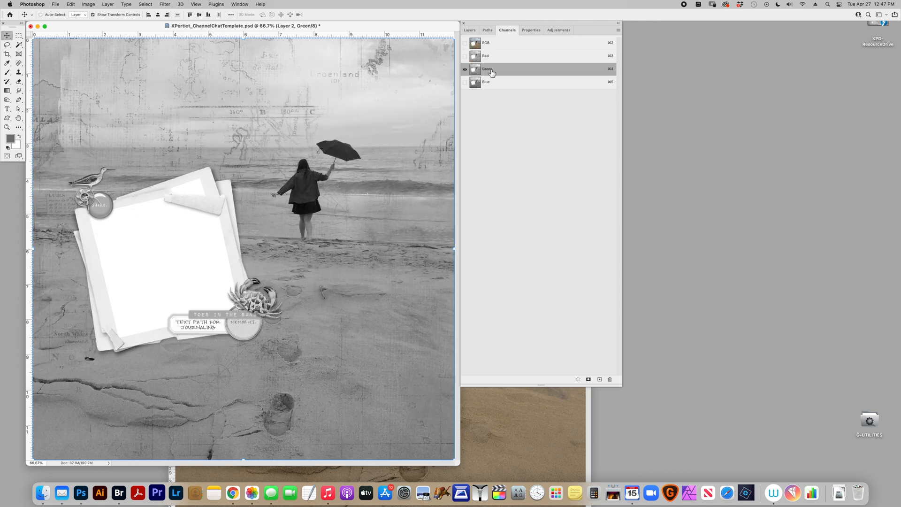
click(486, 81)
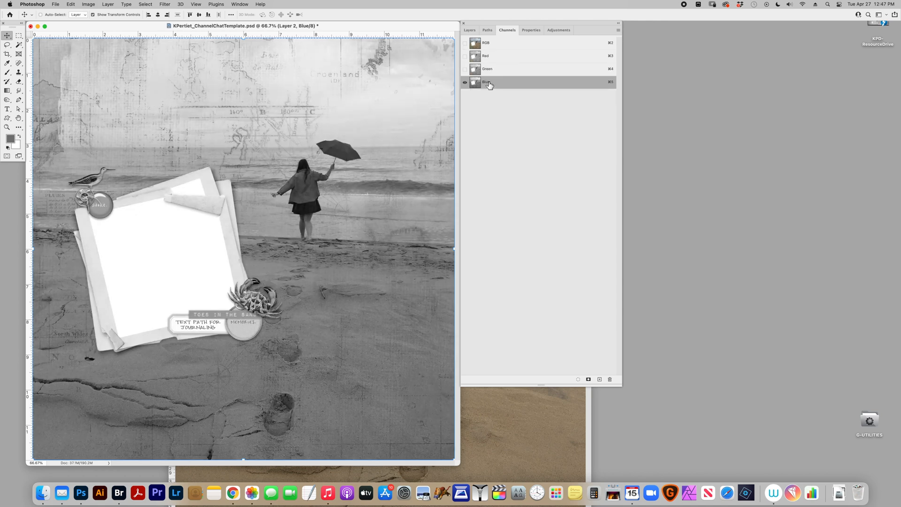
Create a new alpha channel and bring up Levels for it
click(598, 378)
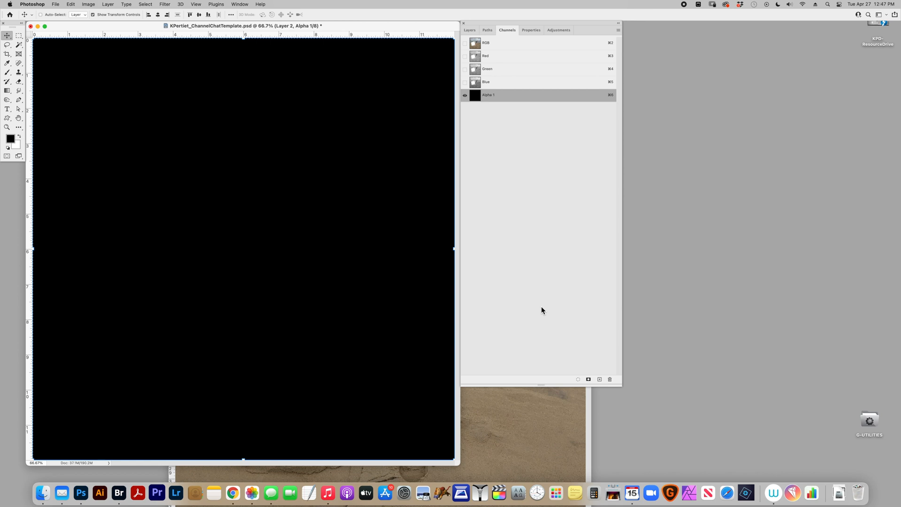
click(70, 4)
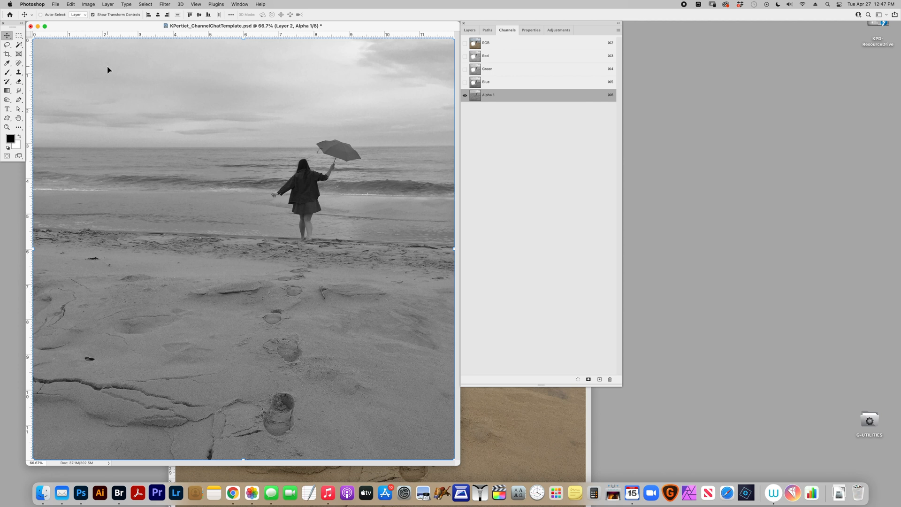
click(89, 4)
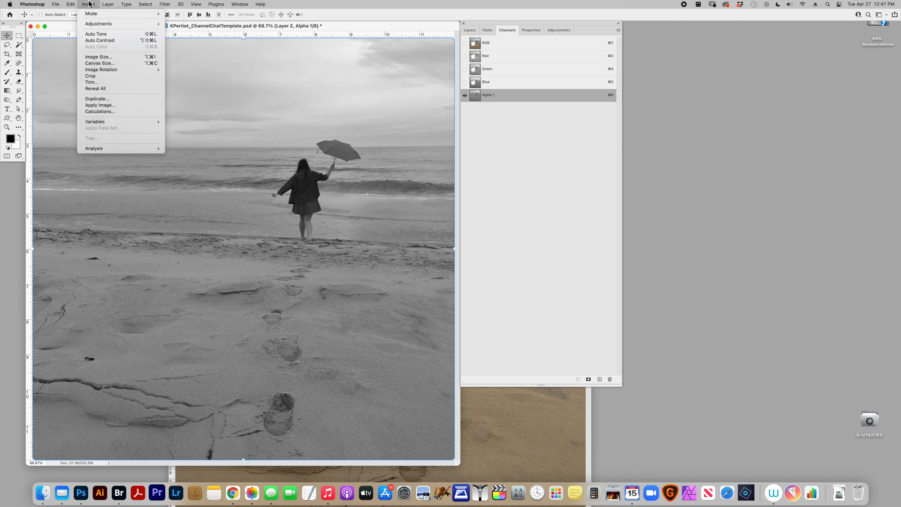
mouse_move(99, 24)
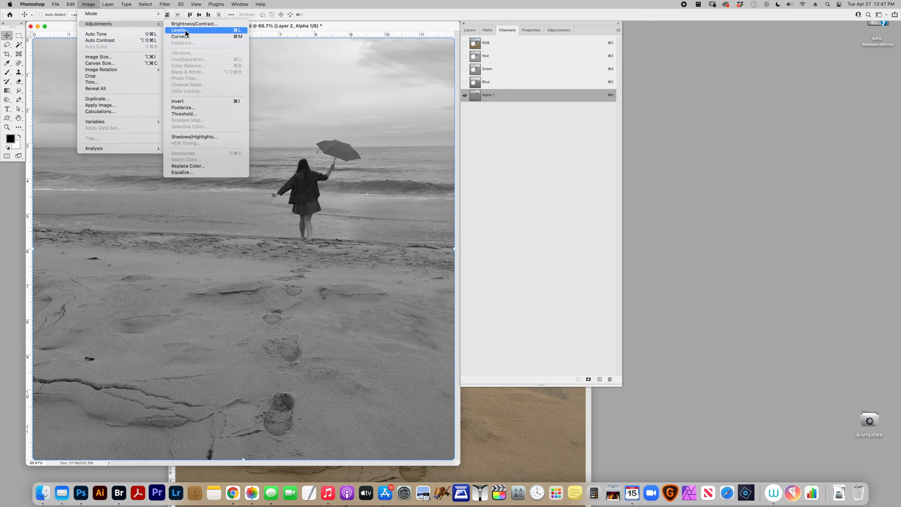
click(178, 30)
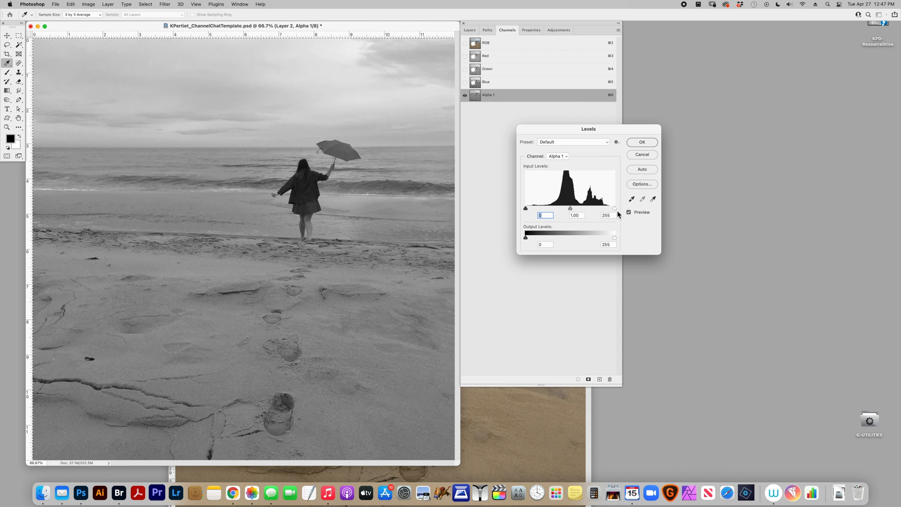
Lower the white point and raise the black point so the sky goes white, then apply
drag(613, 209, 604, 208)
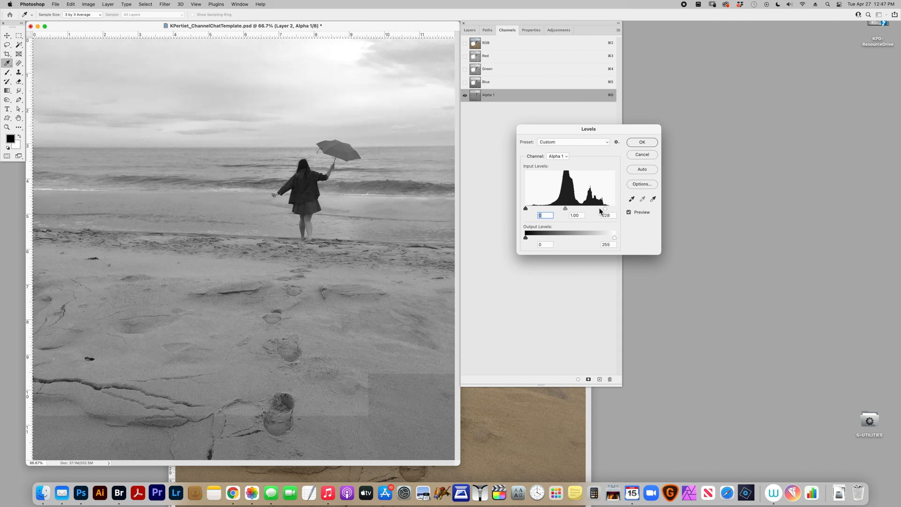
drag(604, 209, 598, 208)
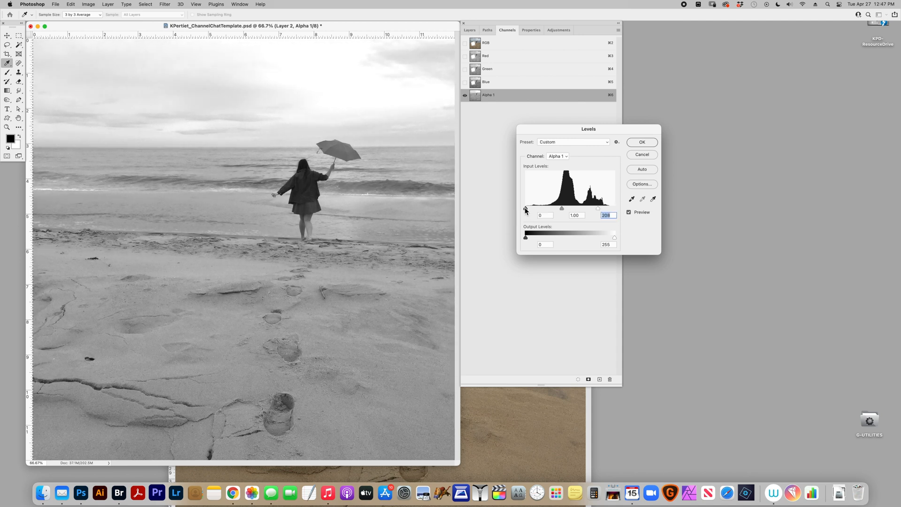
drag(525, 208, 542, 208)
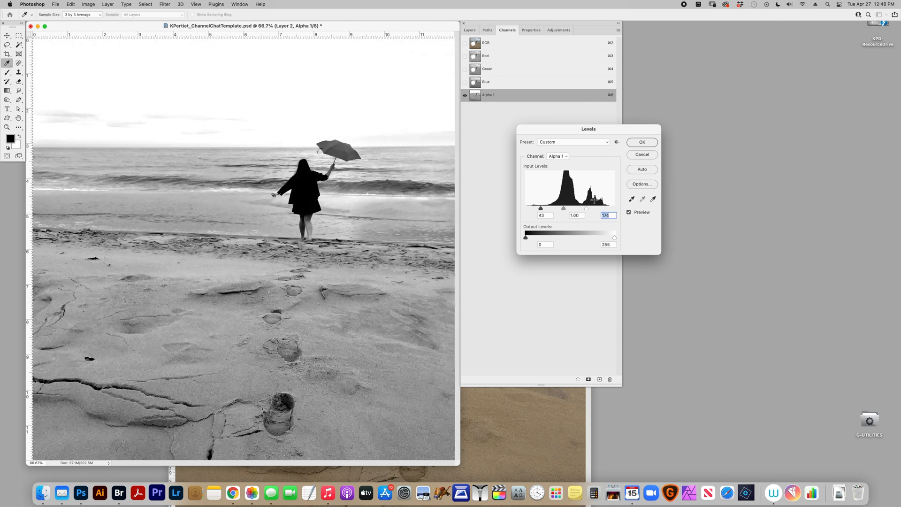
click(641, 142)
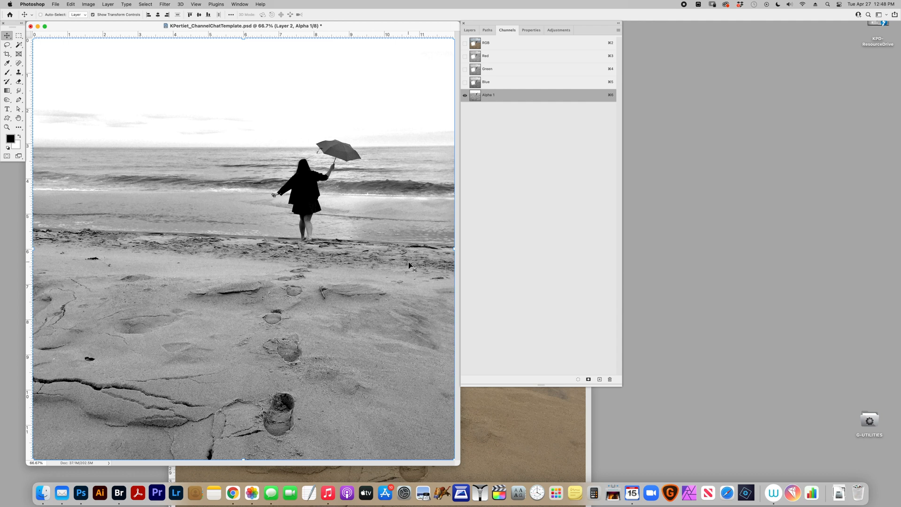
mouse_move(81, 7)
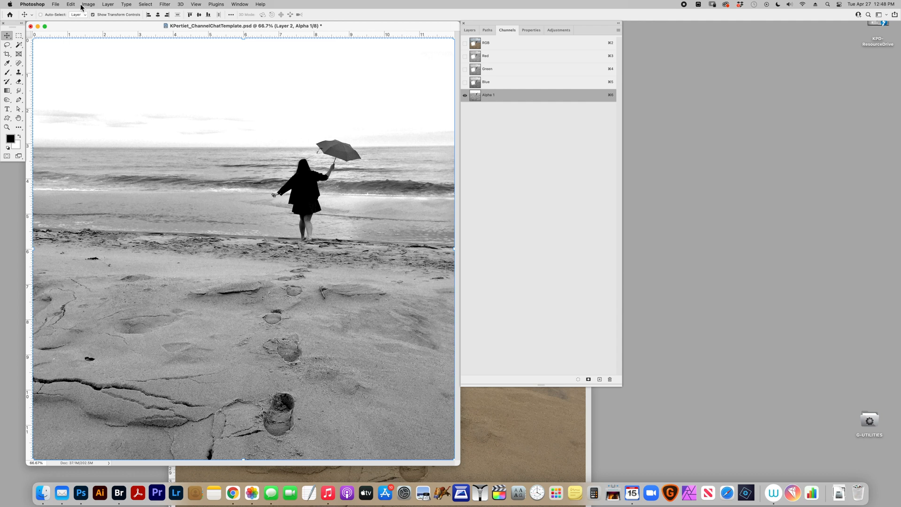
Invert Alpha 1, load it as a selection and return to the RGB composite
click(88, 4)
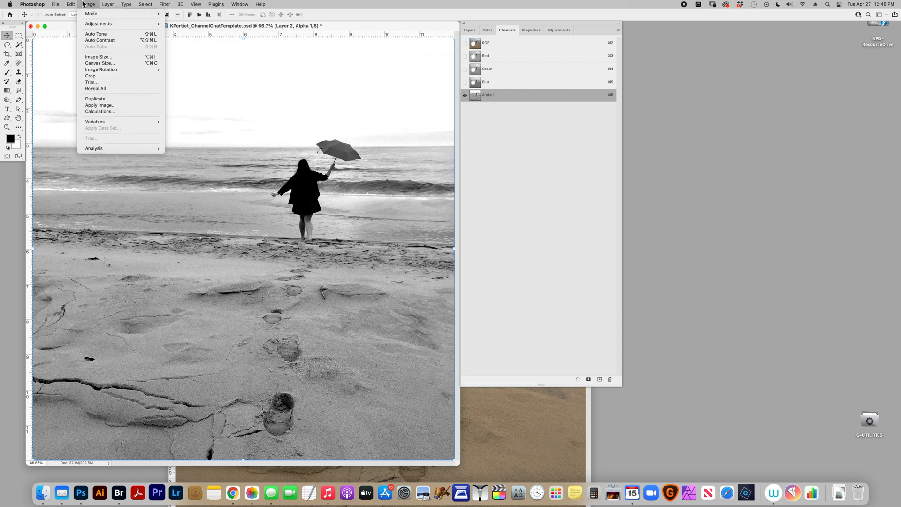
click(107, 4)
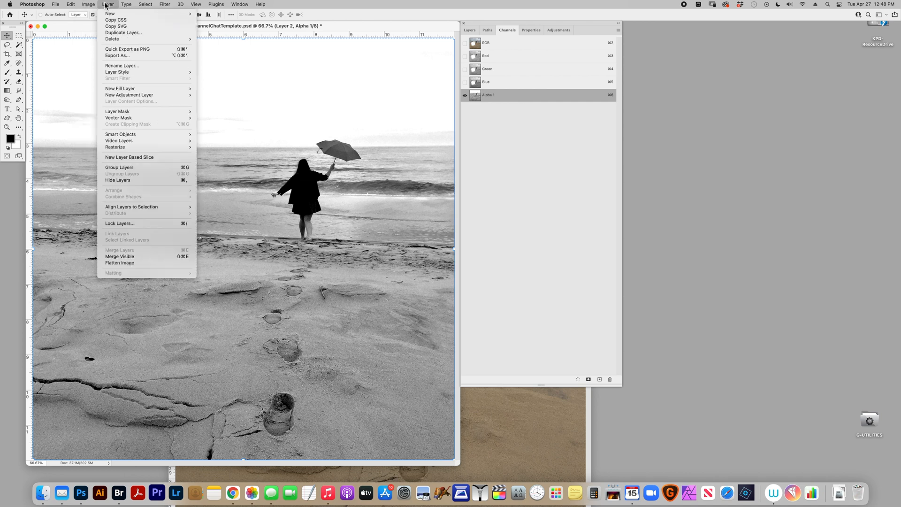
click(145, 4)
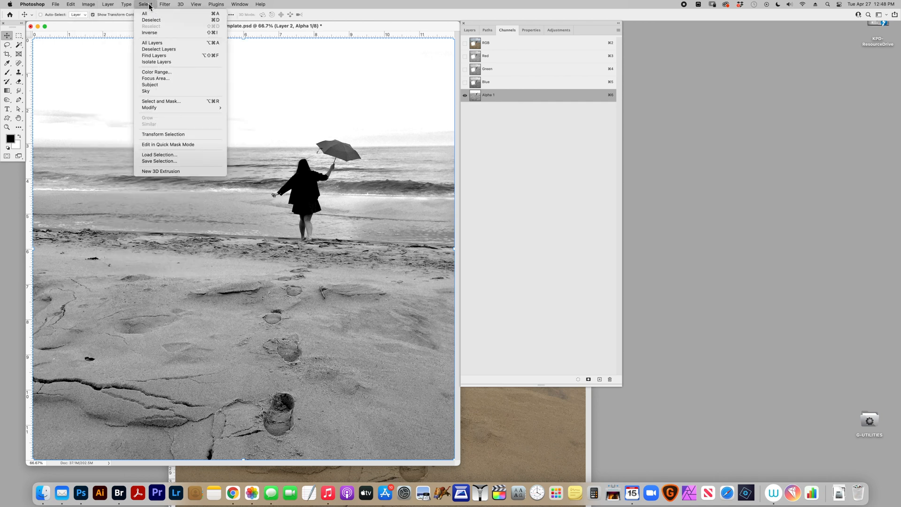
mouse_move(150, 32)
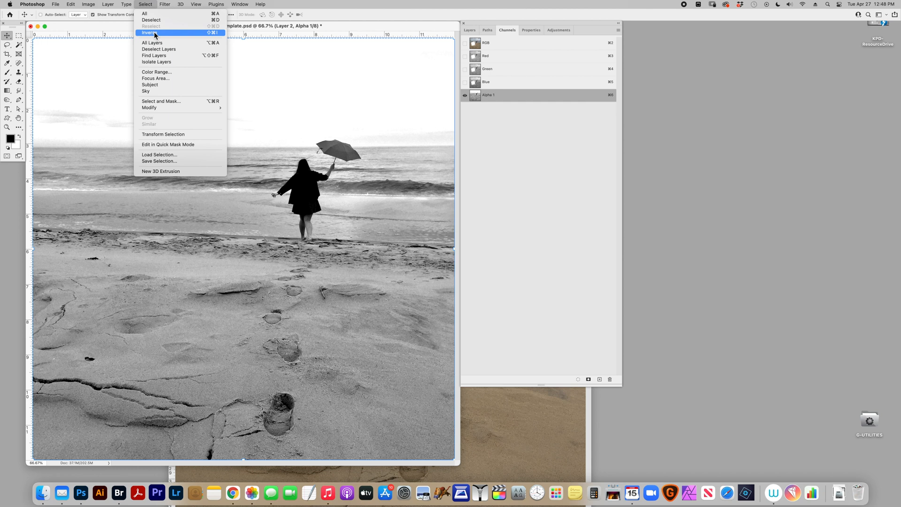
click(148, 32)
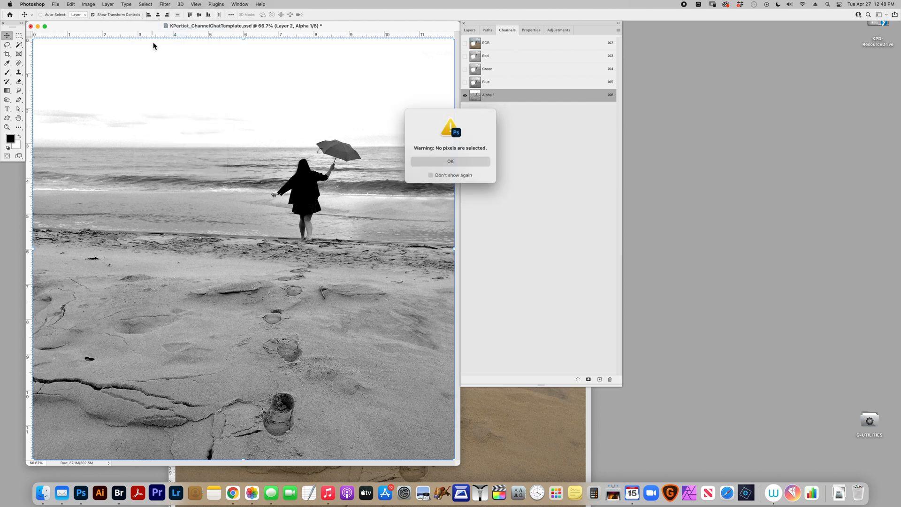
click(449, 160)
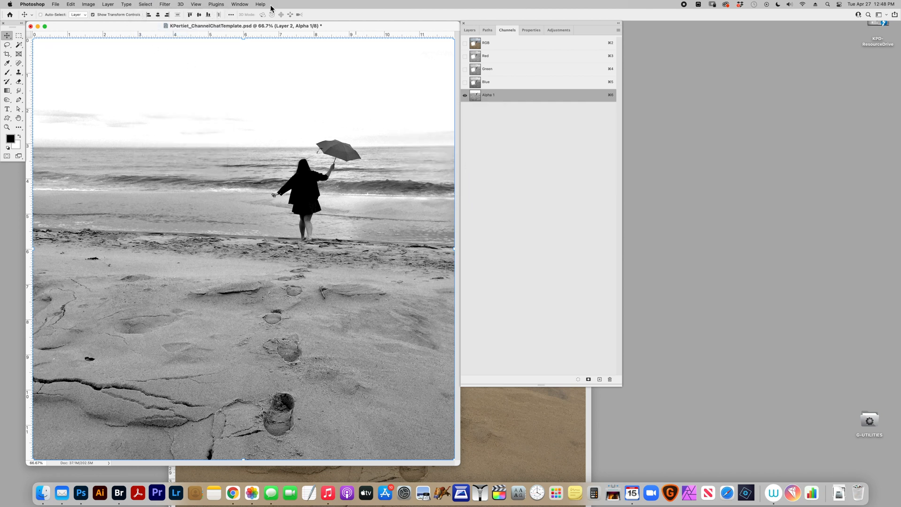
click(465, 95)
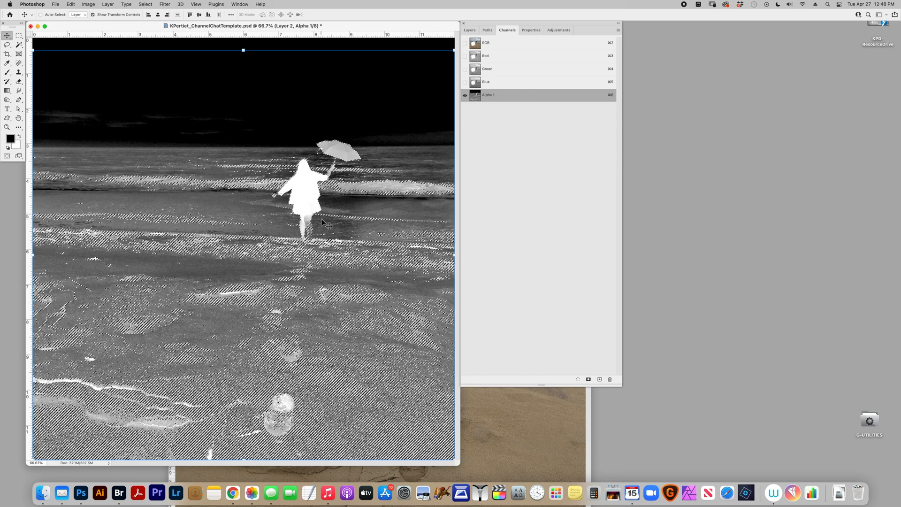
click(487, 42)
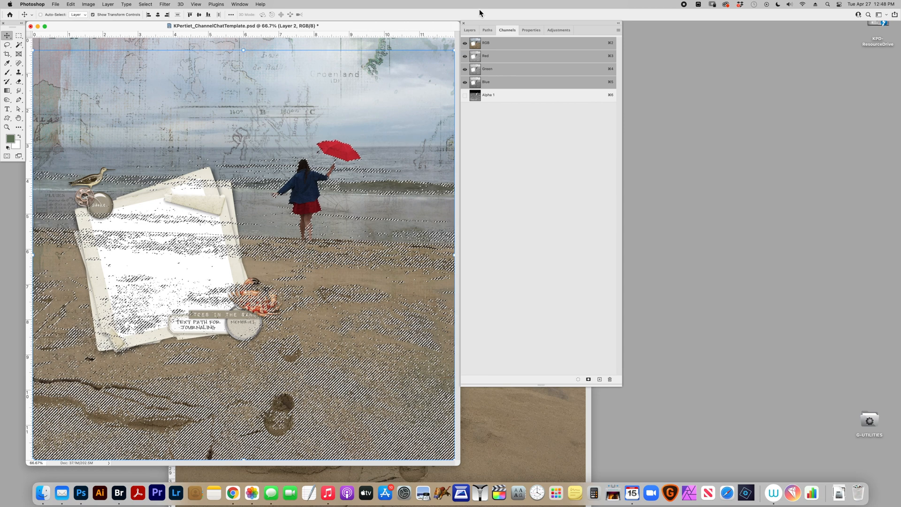
Copy the beach photo through the selection and paste it as Layer 3
click(469, 30)
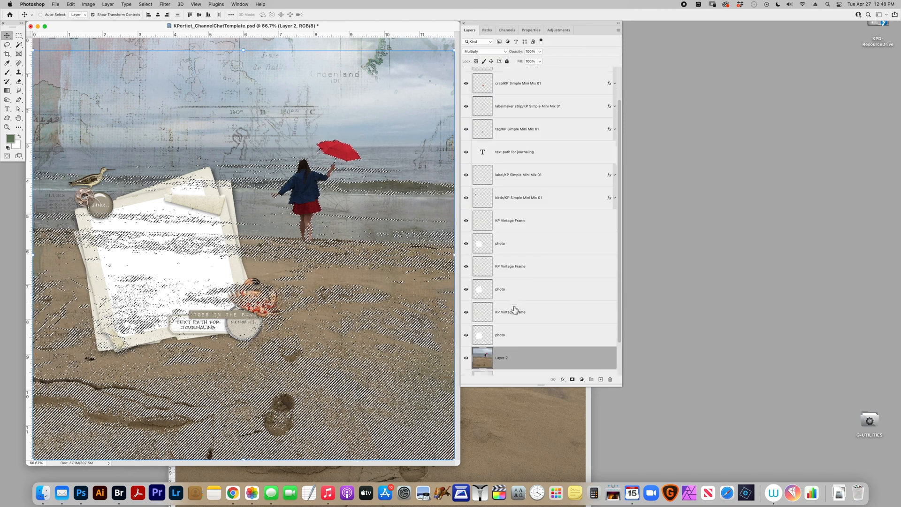
scroll(down, 3)
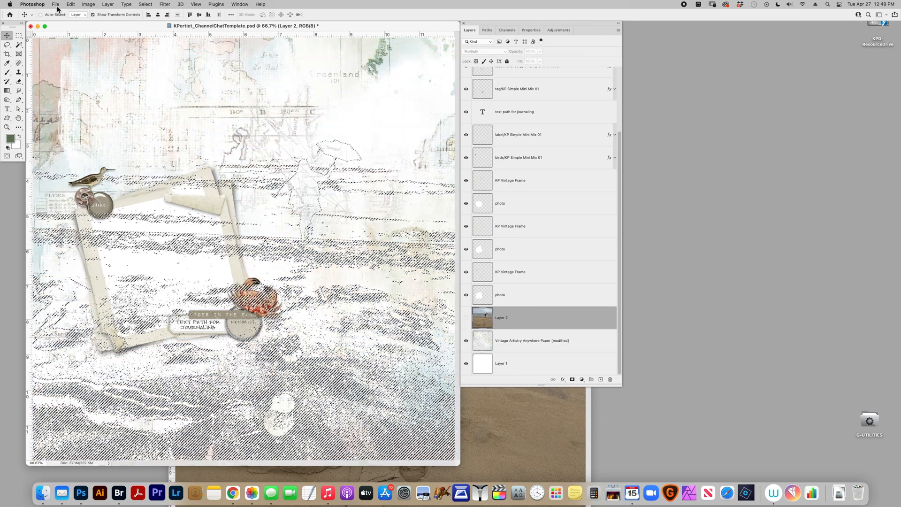
click(70, 4)
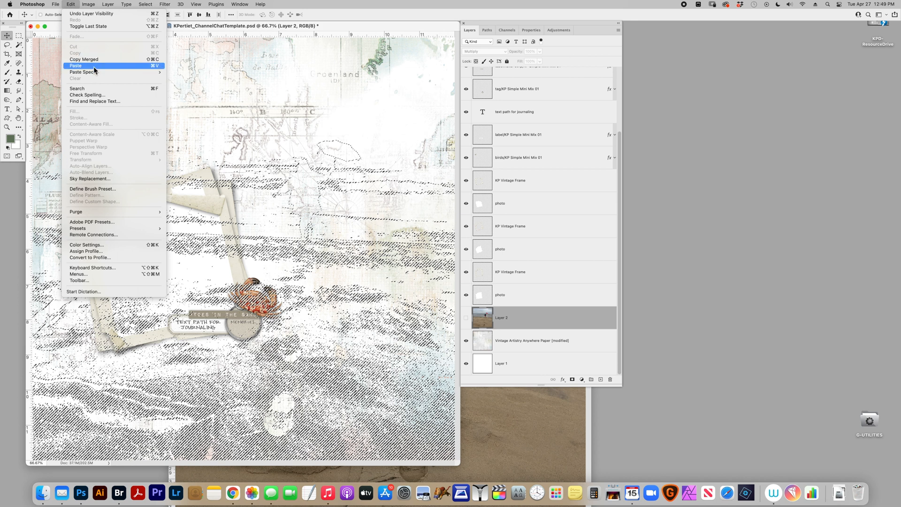
click(75, 66)
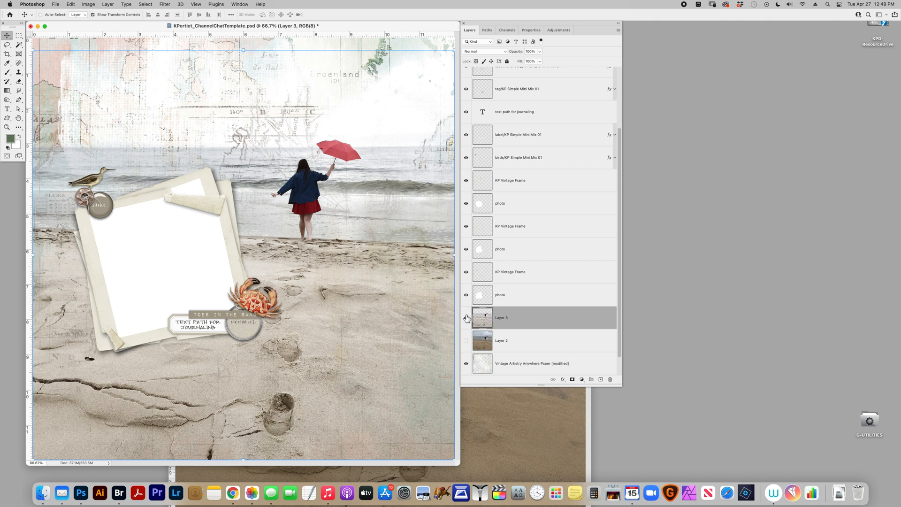
Set Layer 3 to Multiply and hide the original beach layer to compare
click(478, 50)
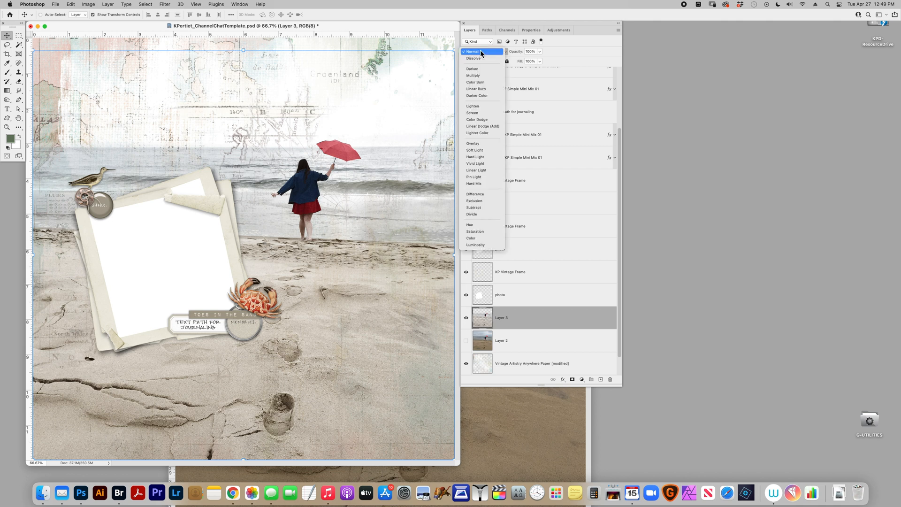
click(473, 75)
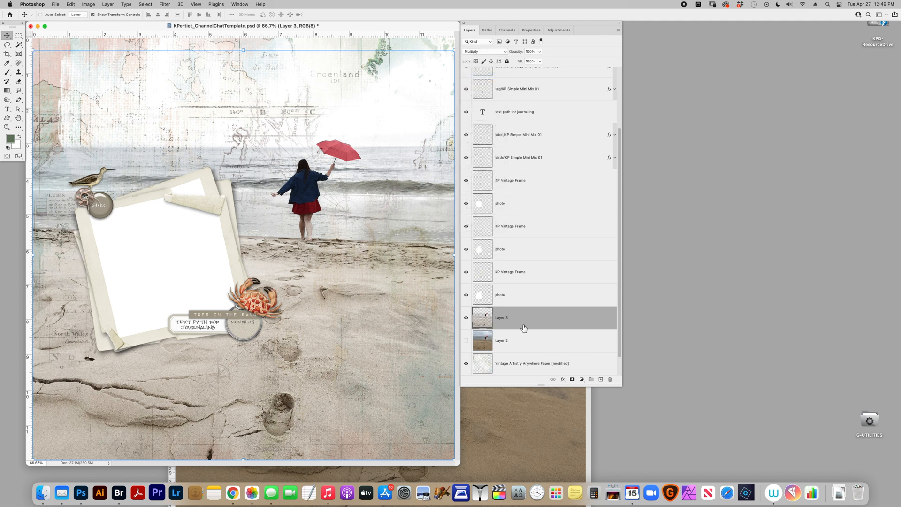
click(466, 340)
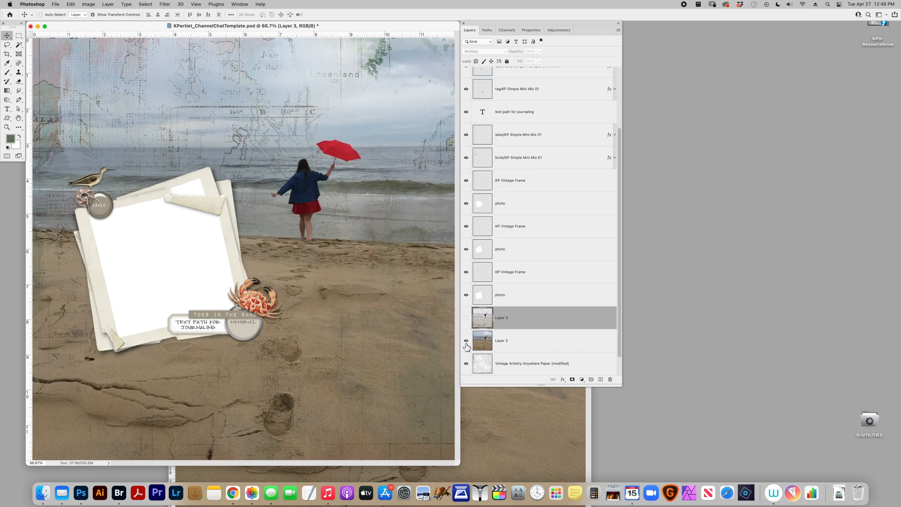
mouse_move(510, 347)
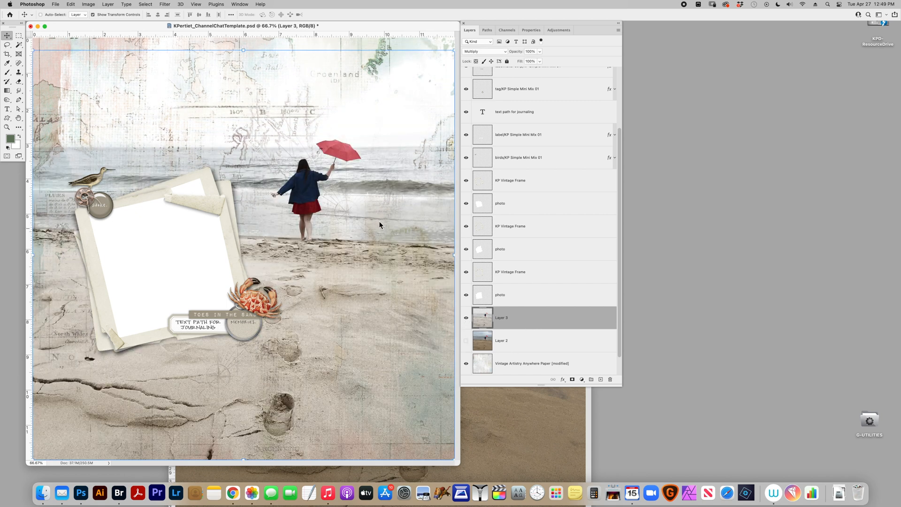
mouse_move(403, 309)
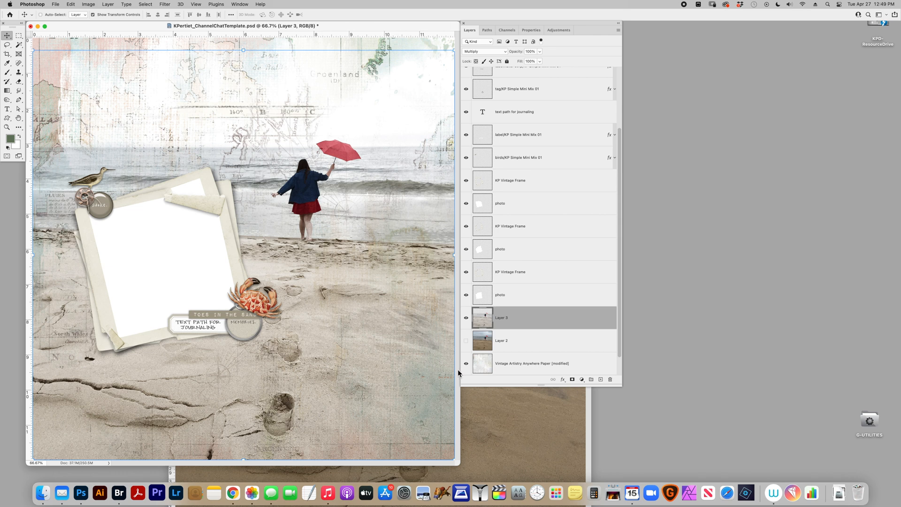
Add a Reveal Selection layer mask to Layer 3 so the photo fades into the page
click(467, 363)
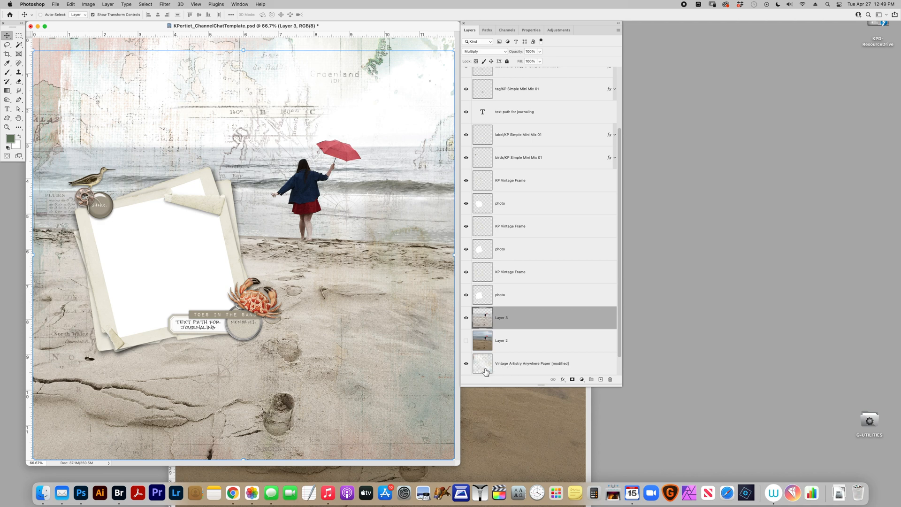
click(466, 364)
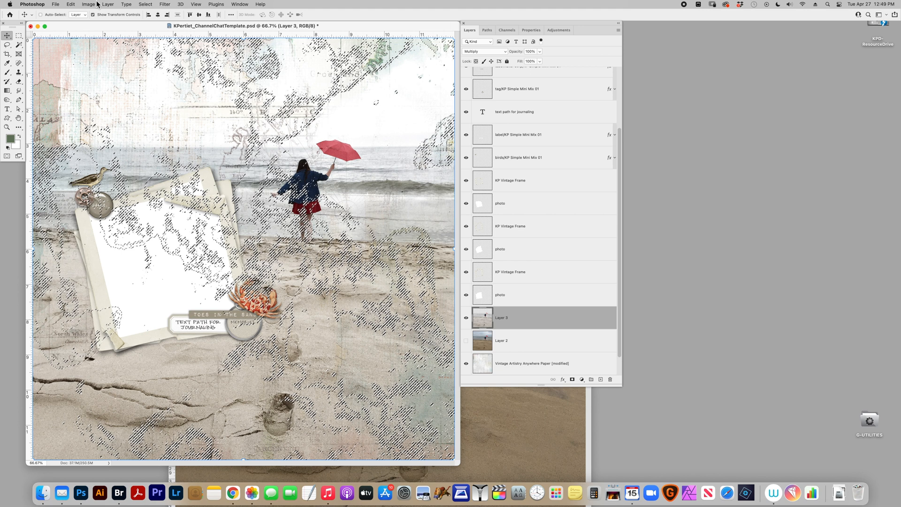
click(164, 4)
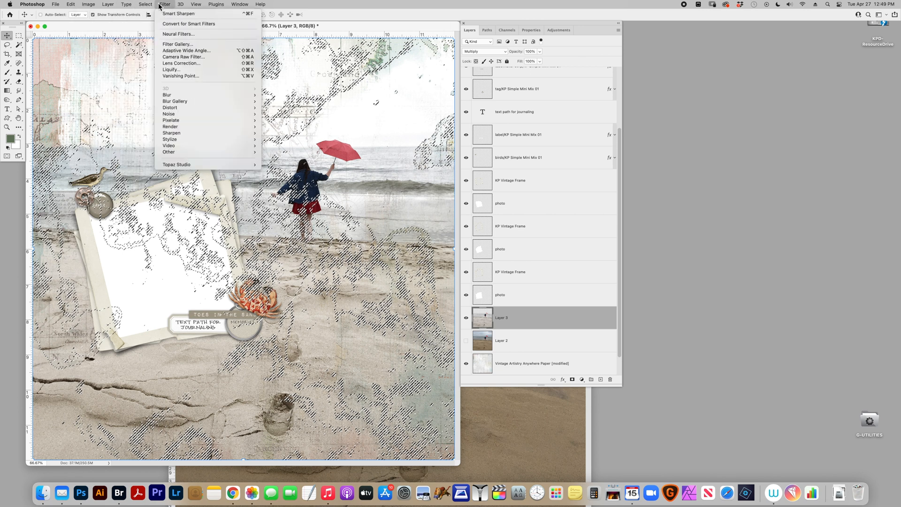
click(107, 4)
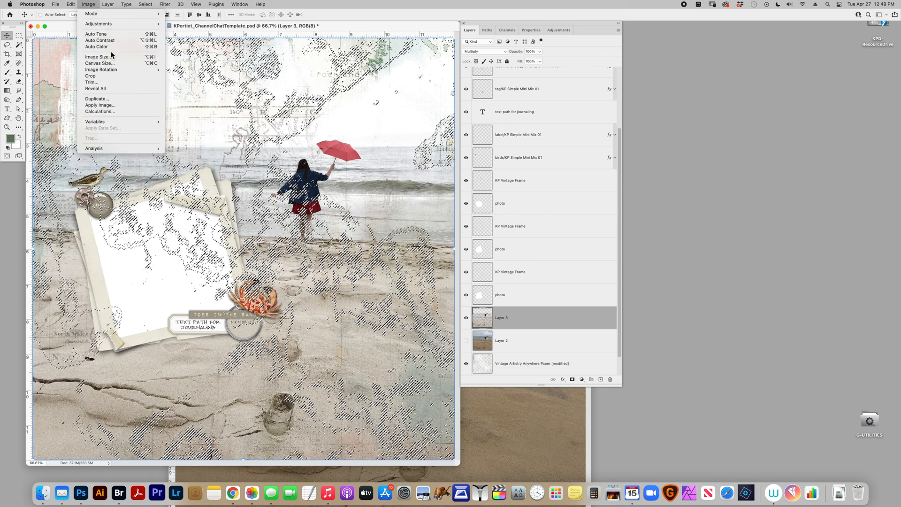
click(107, 3)
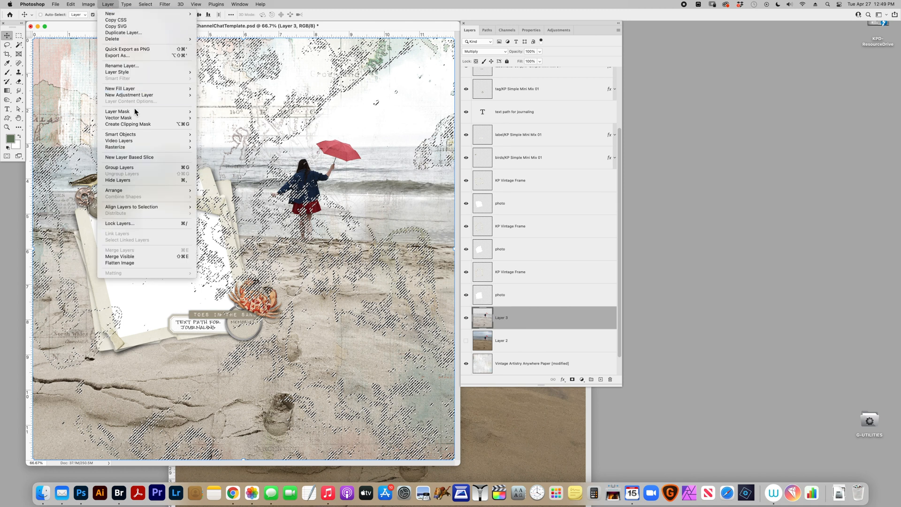
mouse_move(118, 111)
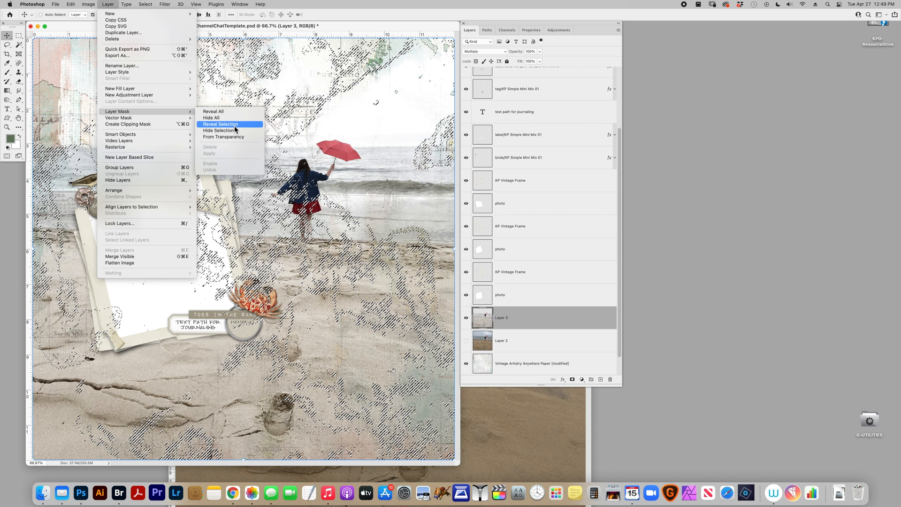
click(220, 124)
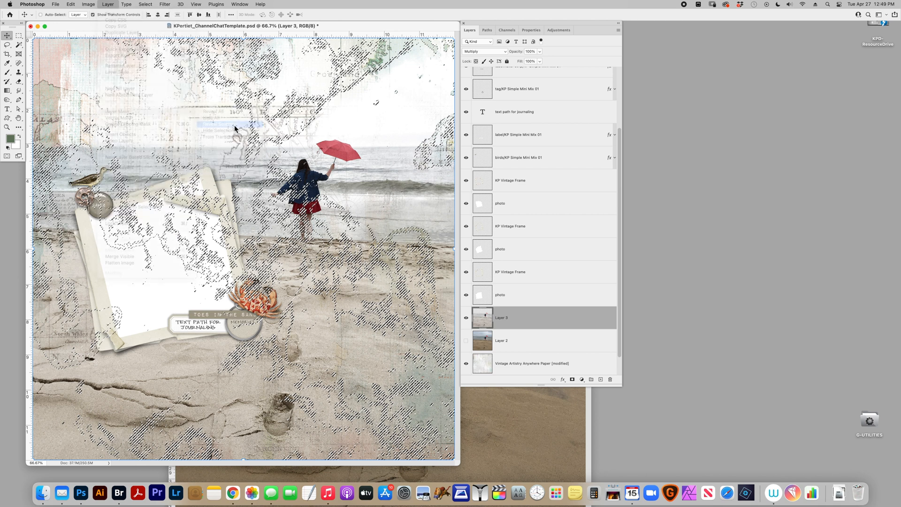
click(217, 124)
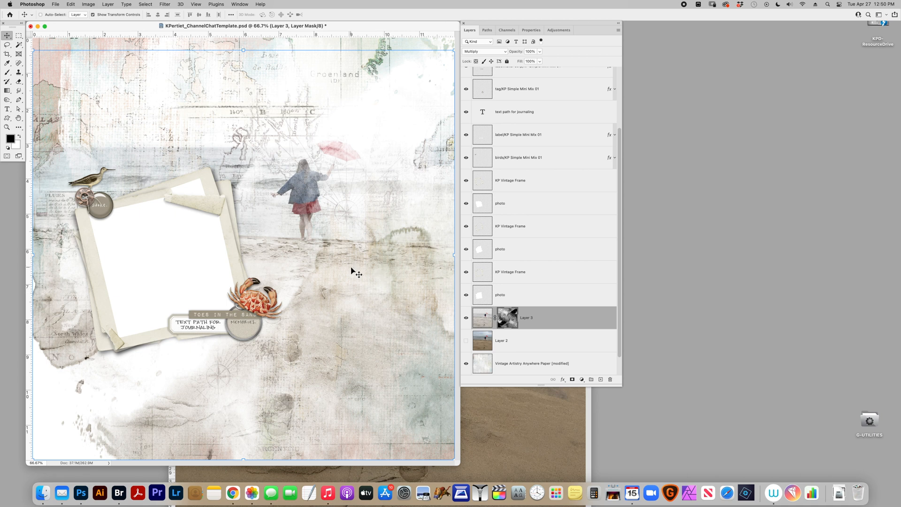
mouse_move(352, 289)
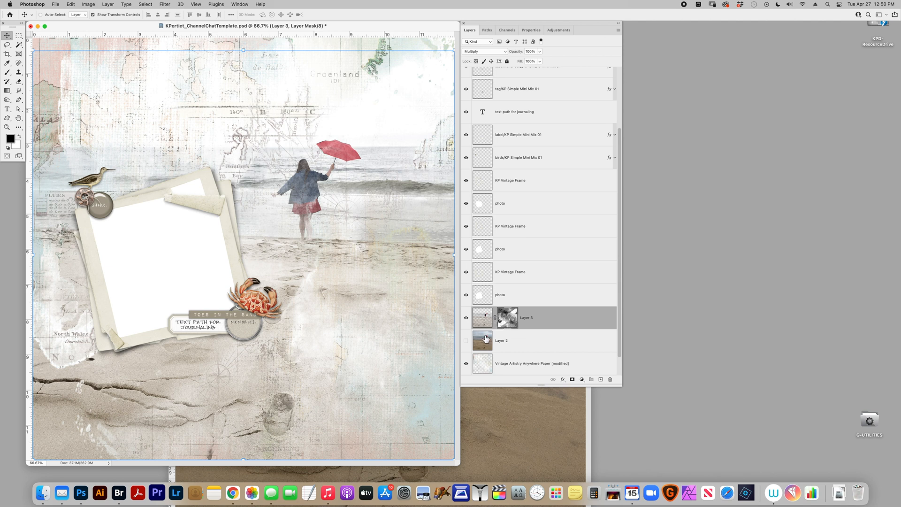
mouse_move(485, 336)
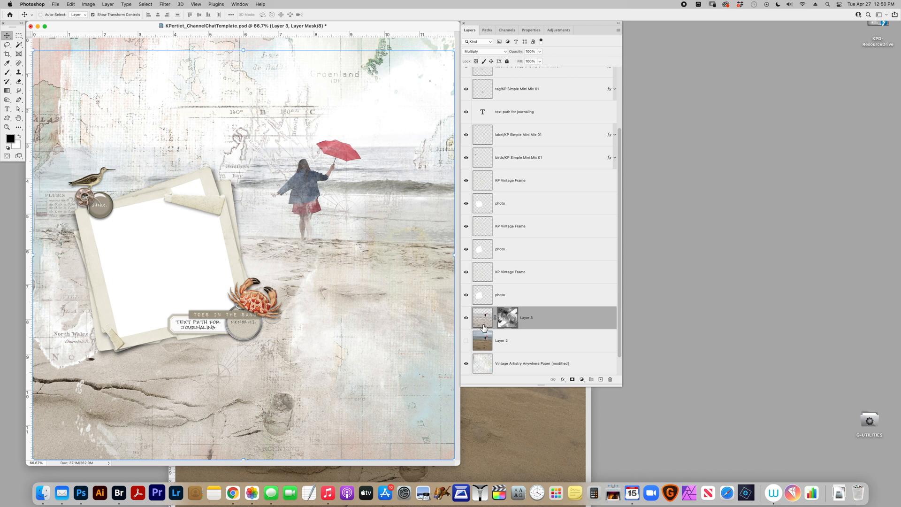
Open the pink flower photo IMG_4811.jpeg
click(55, 3)
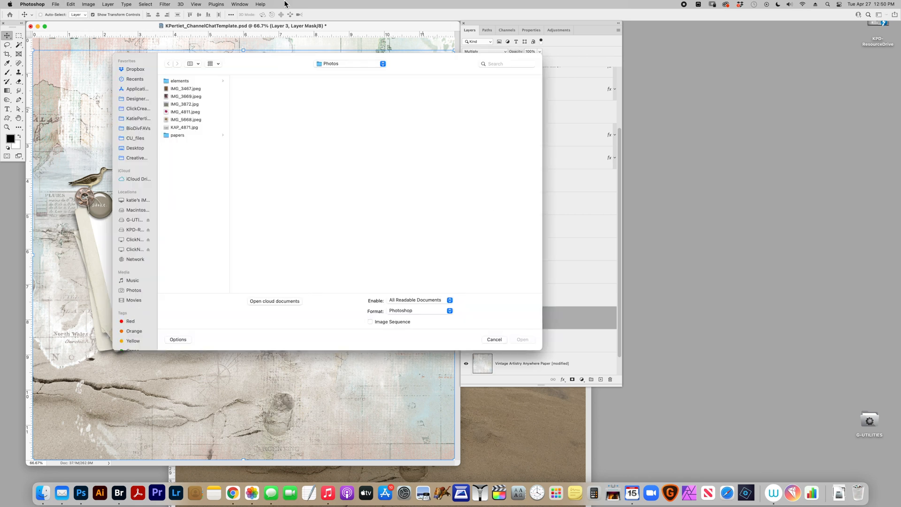
click(185, 112)
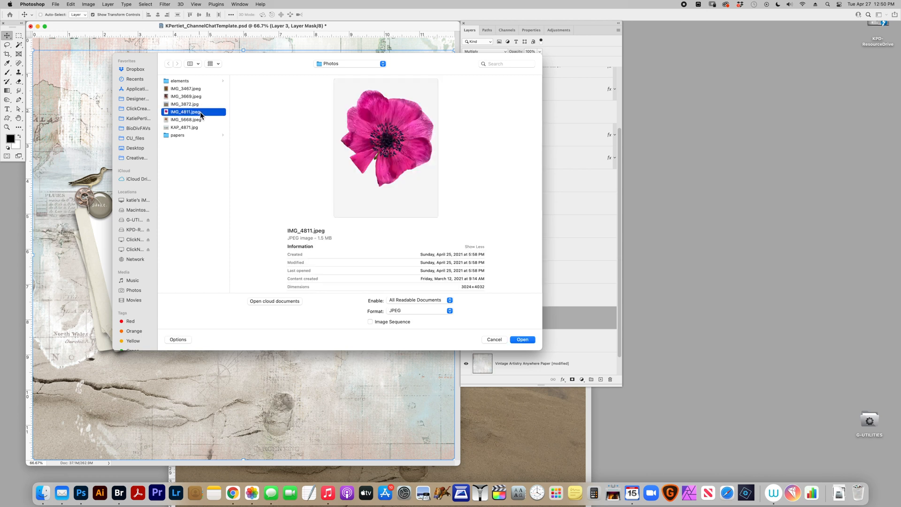
click(520, 339)
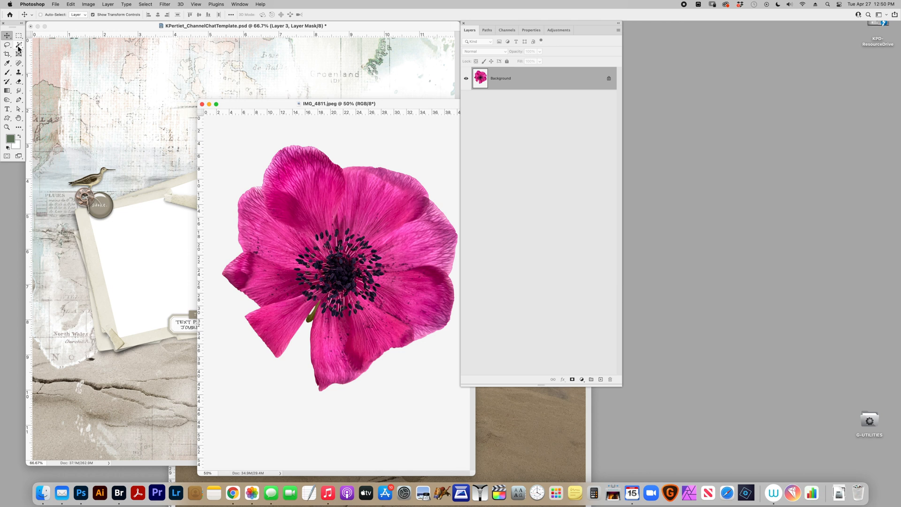
Select the white background with the Magic Wand to isolate the flower
click(18, 46)
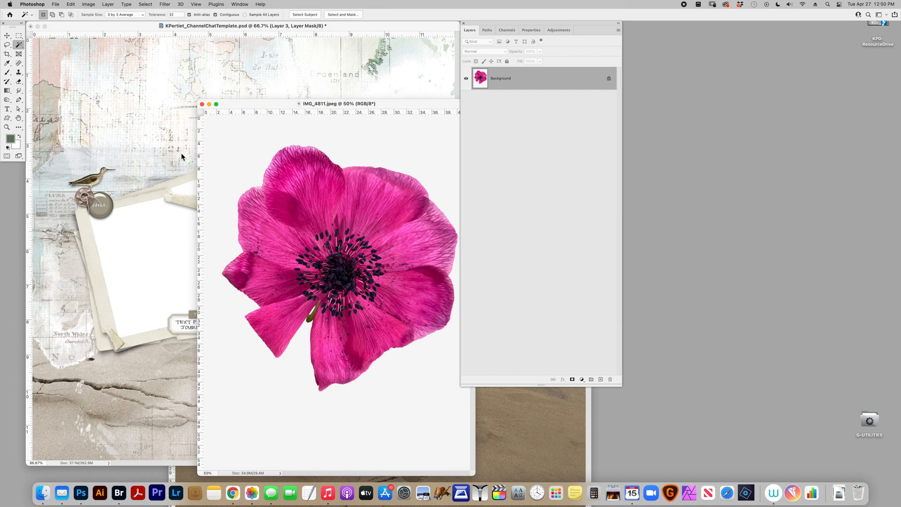
click(304, 14)
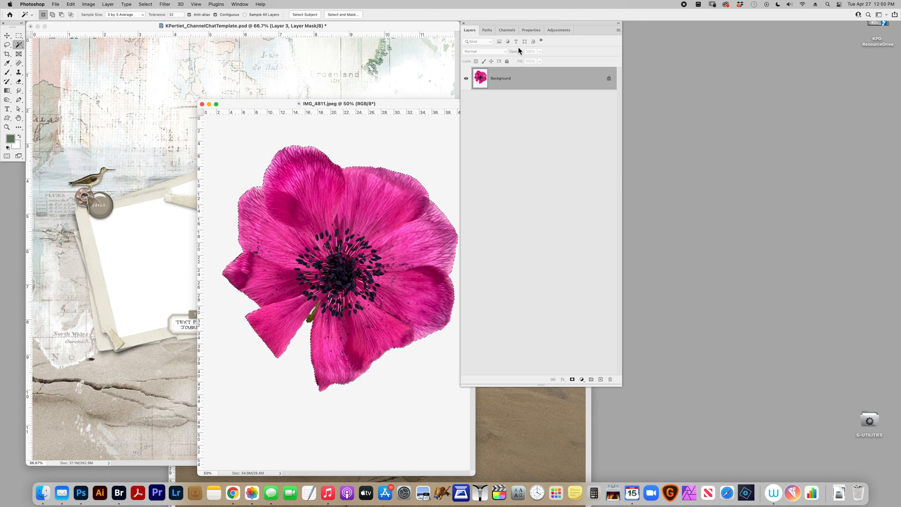
Save the flower selection as Alpha 1 in the Channels panel
click(506, 30)
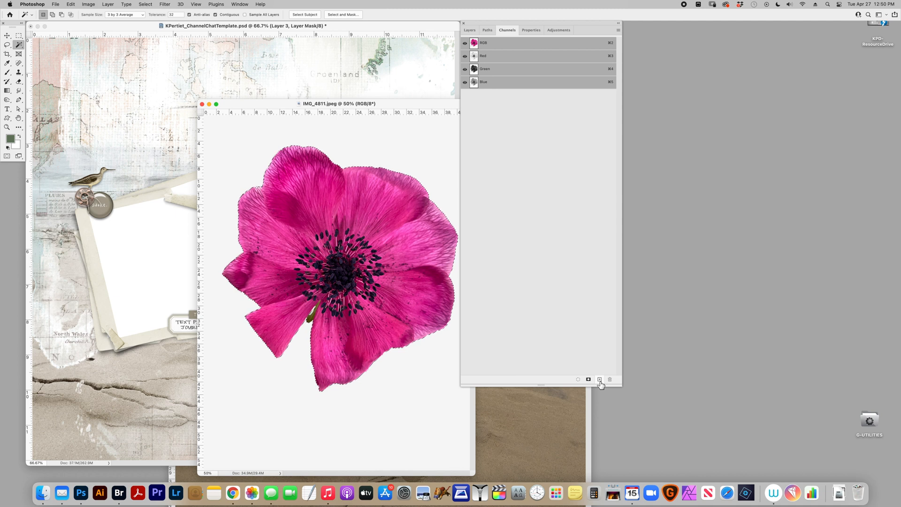
click(599, 380)
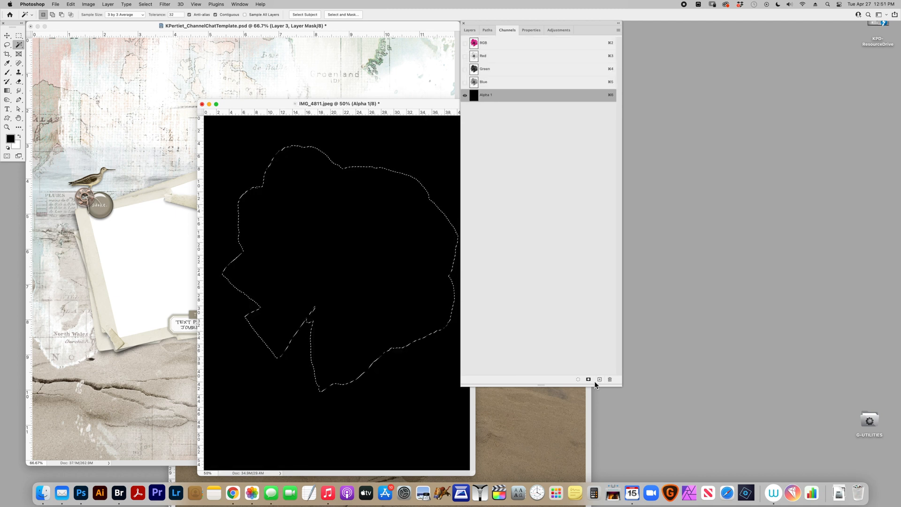
mouse_move(314, 287)
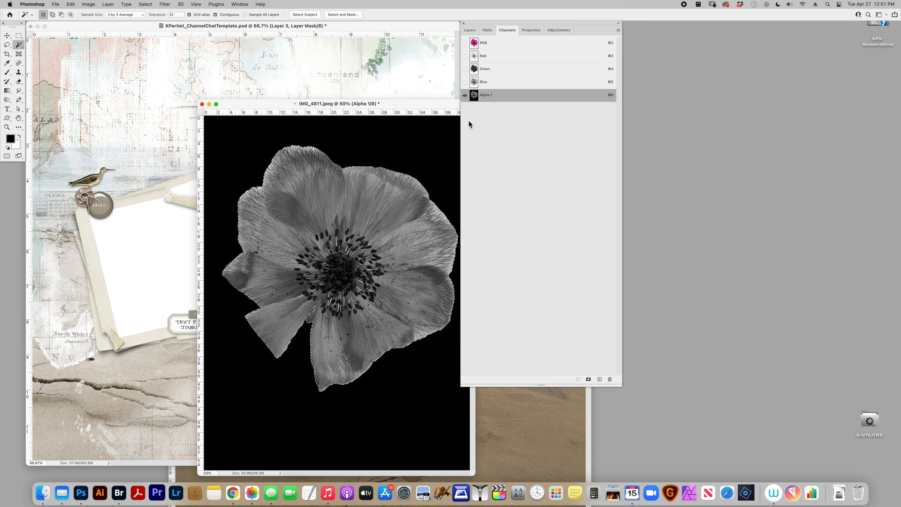
click(464, 95)
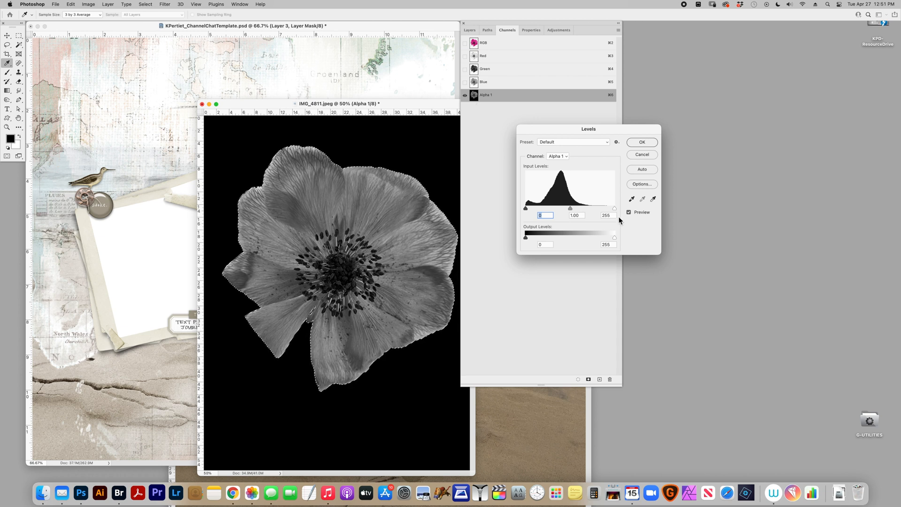
Boost Alpha 1's contrast with Levels, pulling in the white and black points
drag(614, 208, 553, 208)
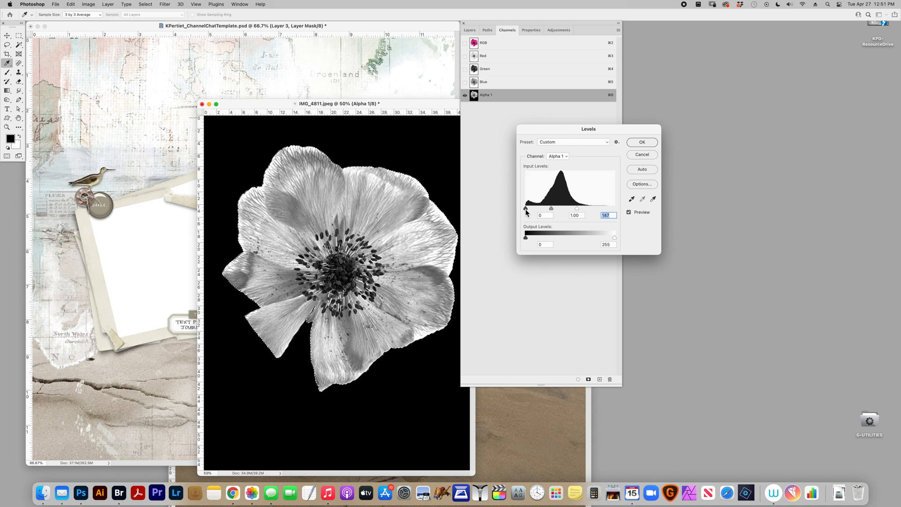
drag(525, 208, 543, 209)
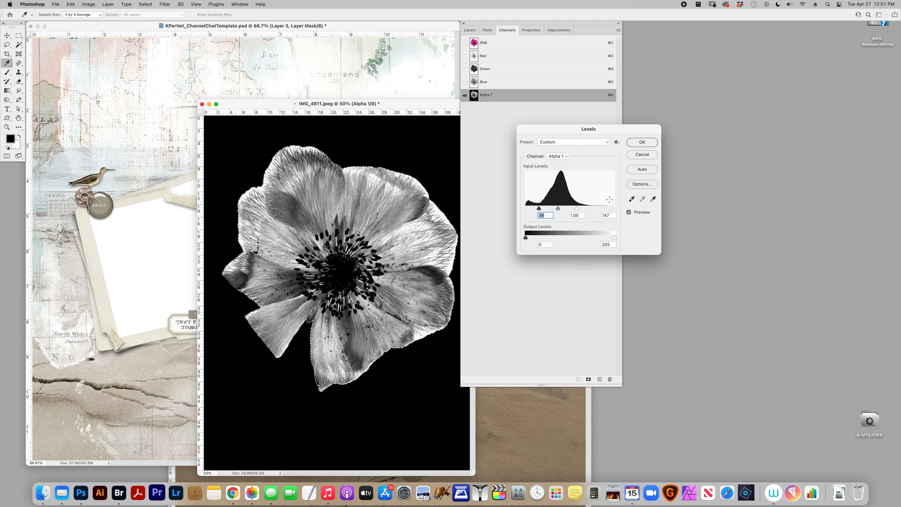
click(641, 141)
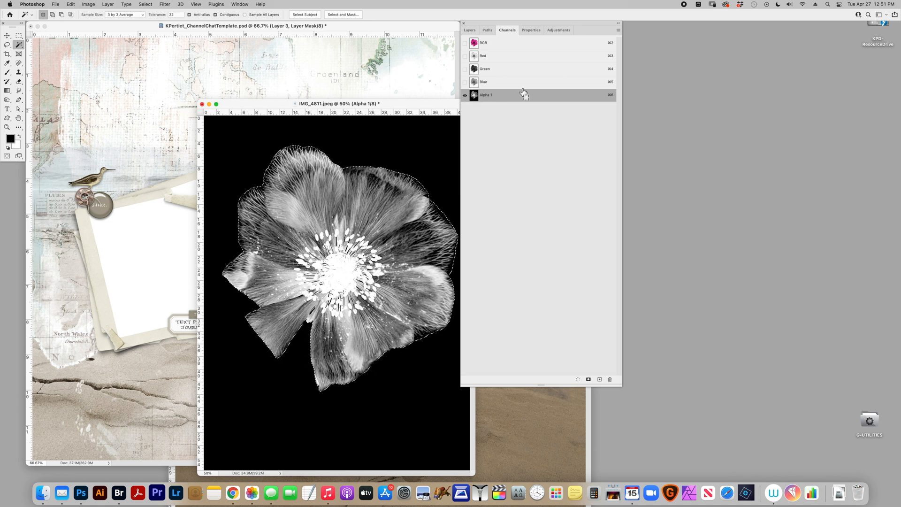
Set the Channels panel to its largest thumbnail size
click(618, 31)
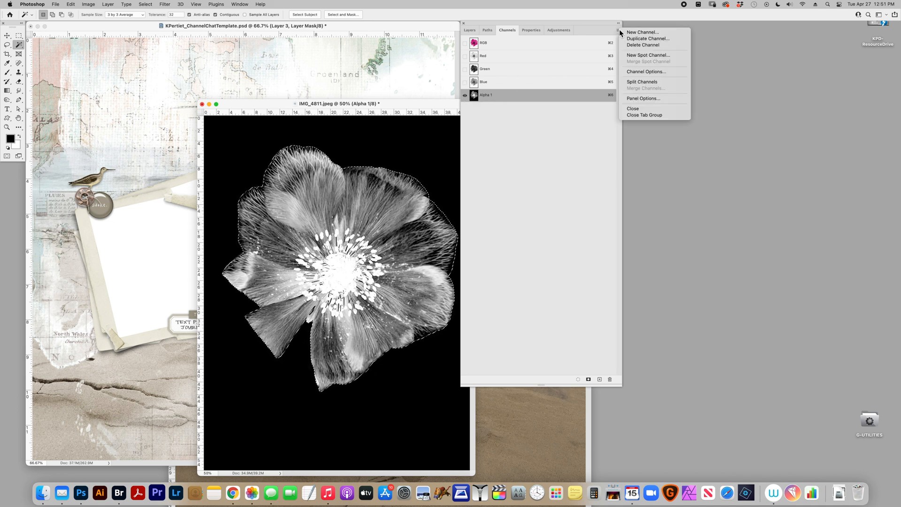
click(619, 30)
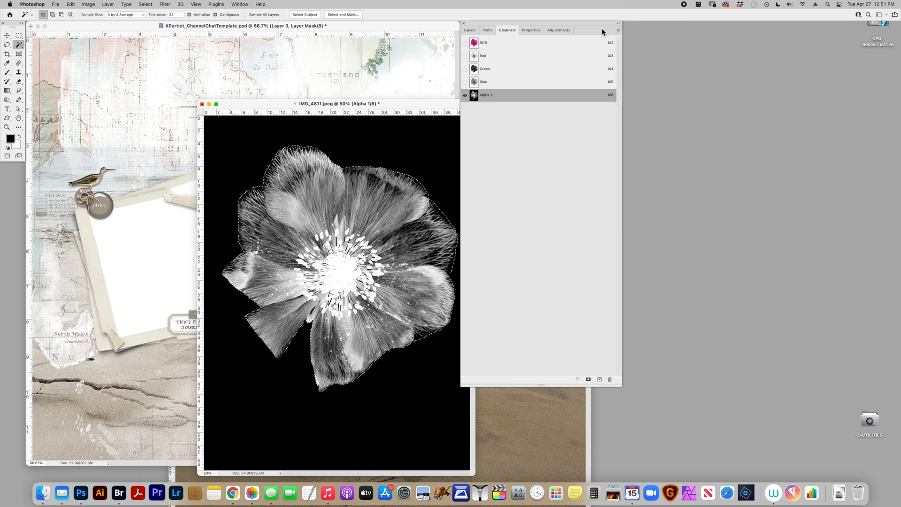
click(619, 30)
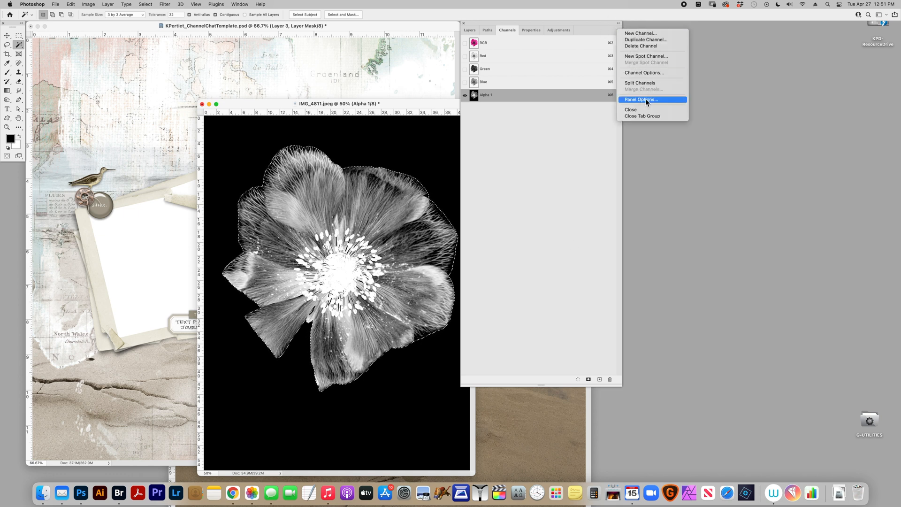
click(641, 98)
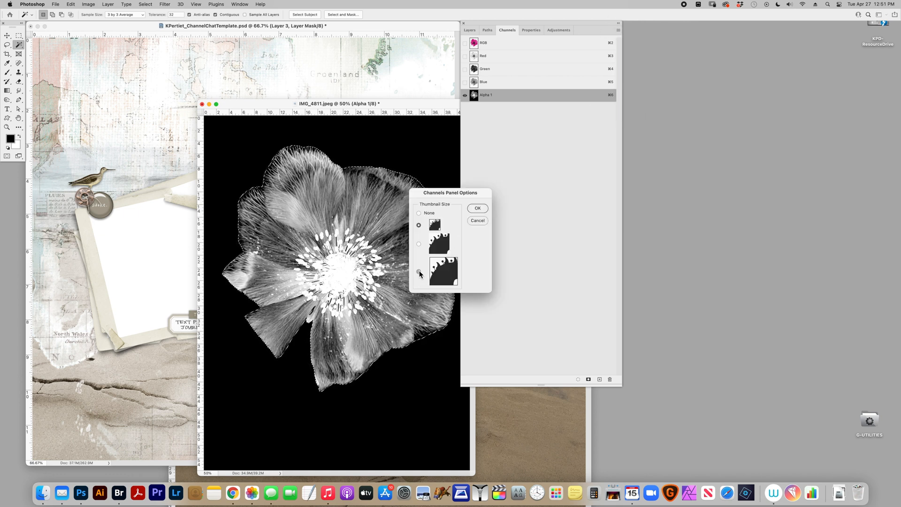
click(477, 208)
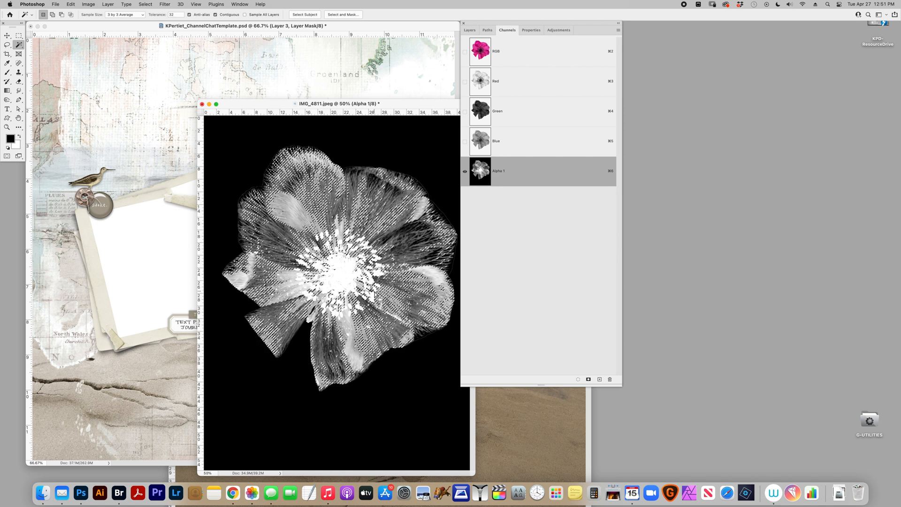
Paste the flower onto the scrapbook page and drag it behind the frame near centre
click(496, 51)
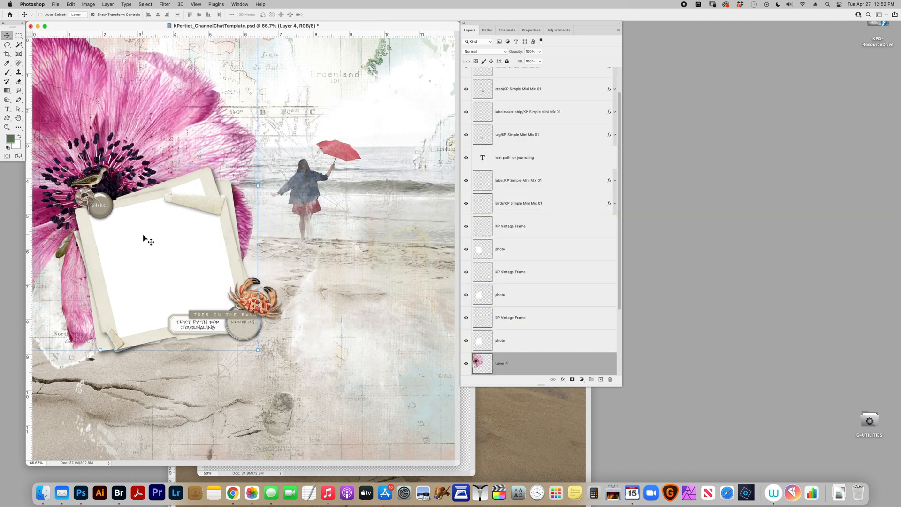
drag(143, 239, 222, 301)
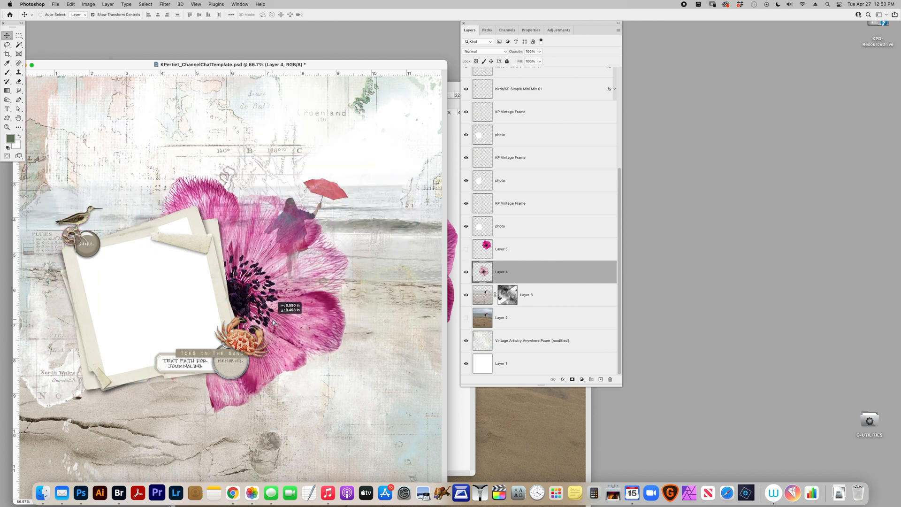
drag(273, 322, 239, 314)
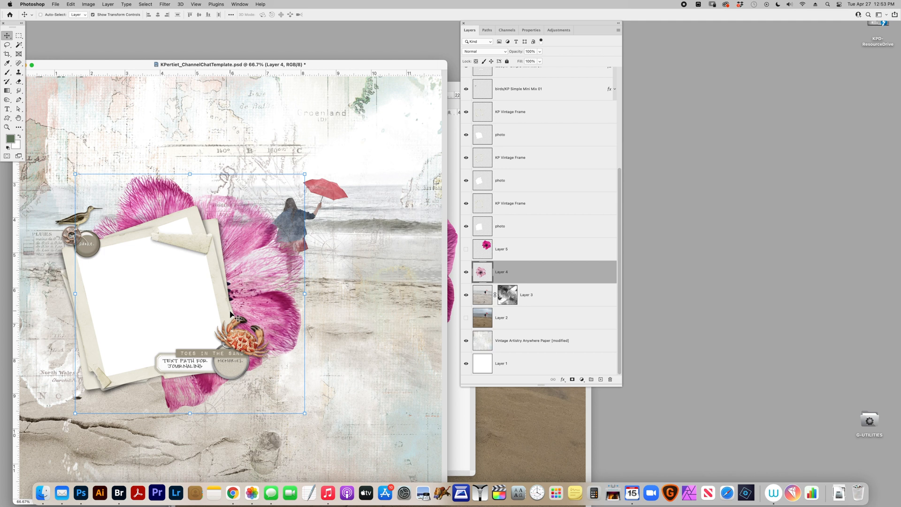
mouse_move(231, 316)
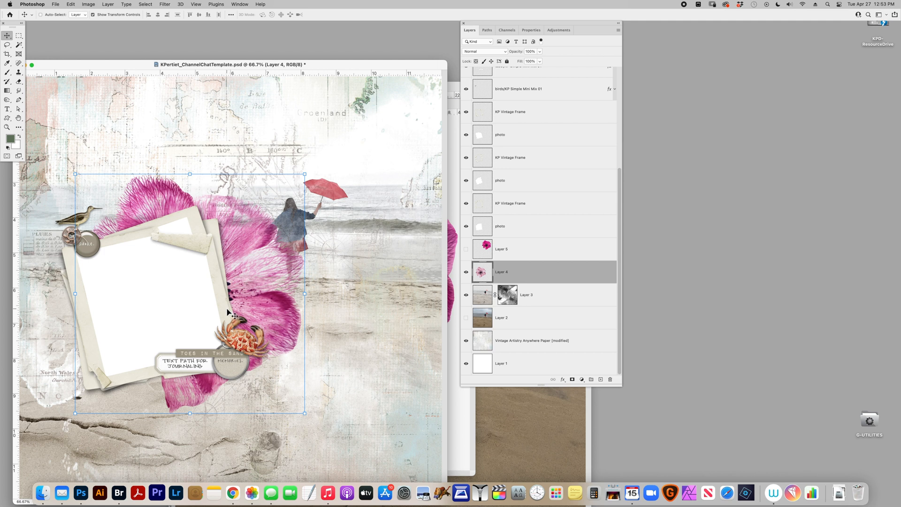